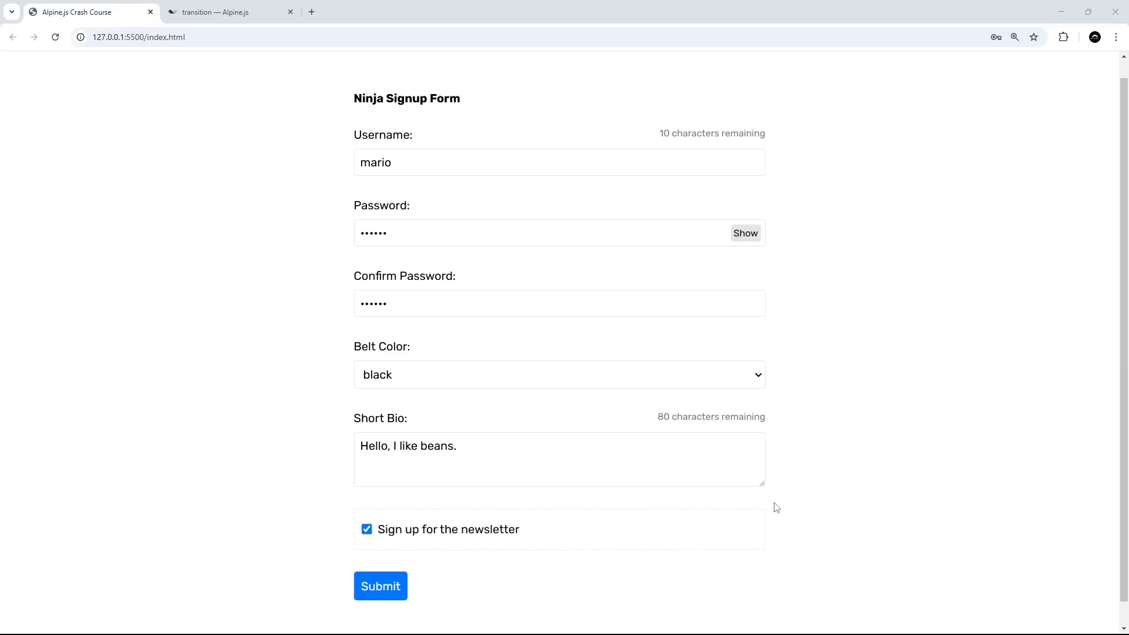
pyautogui.moveTo(452, 600)
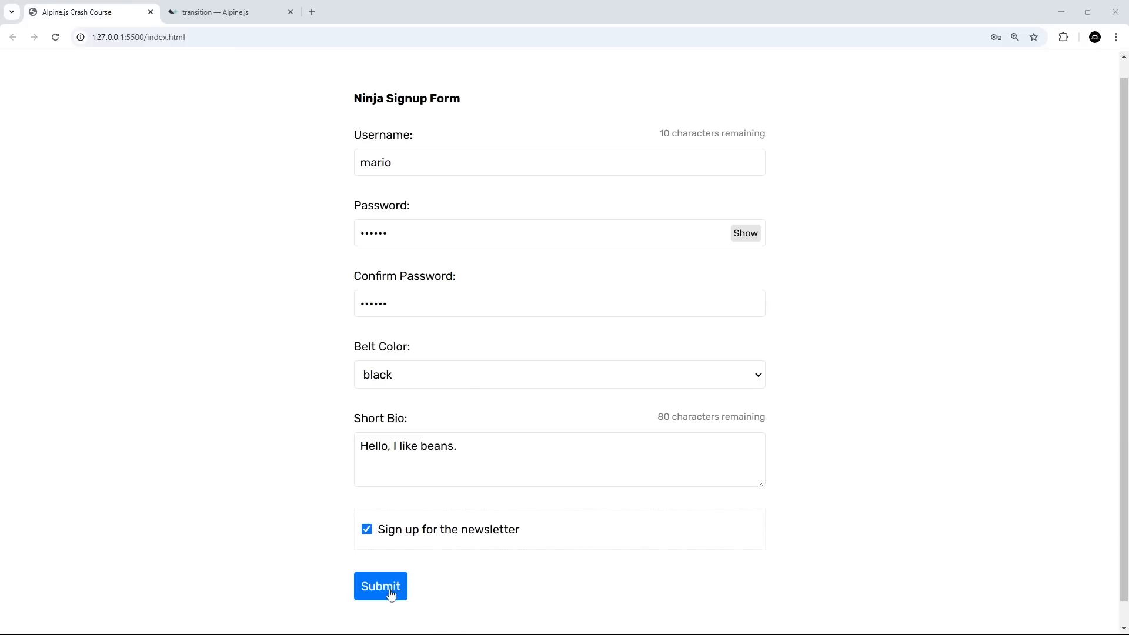
# Submit the filled Ninja Signup Form so the Thank You modal appears over the dimmed page
pyautogui.click(380, 585)
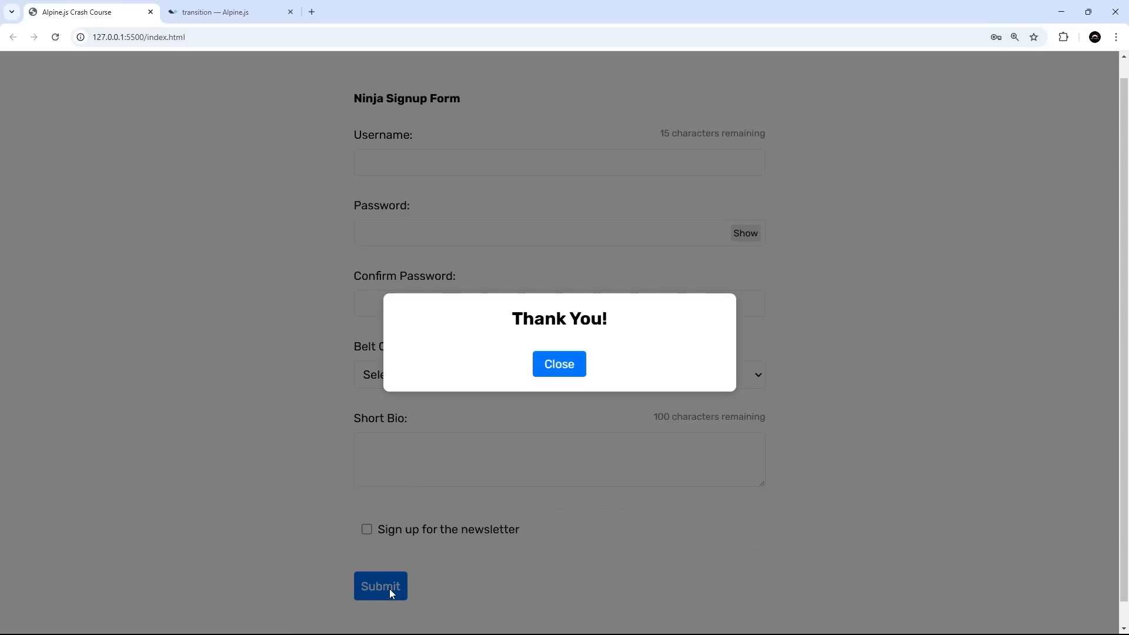
pyautogui.moveTo(647, 428)
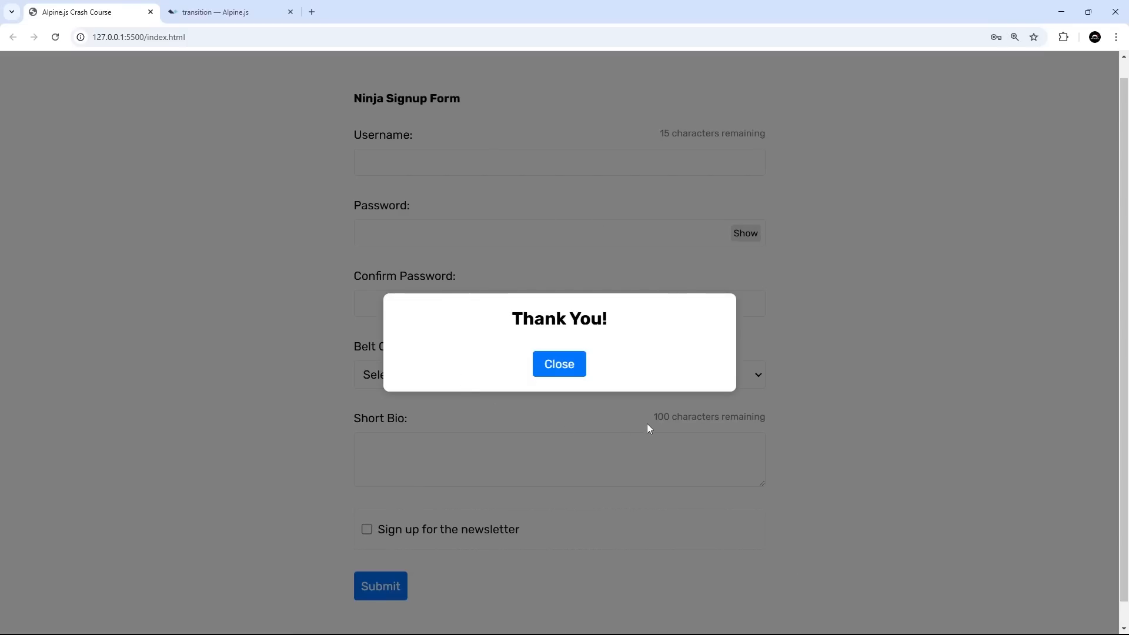
pyautogui.moveTo(597, 372)
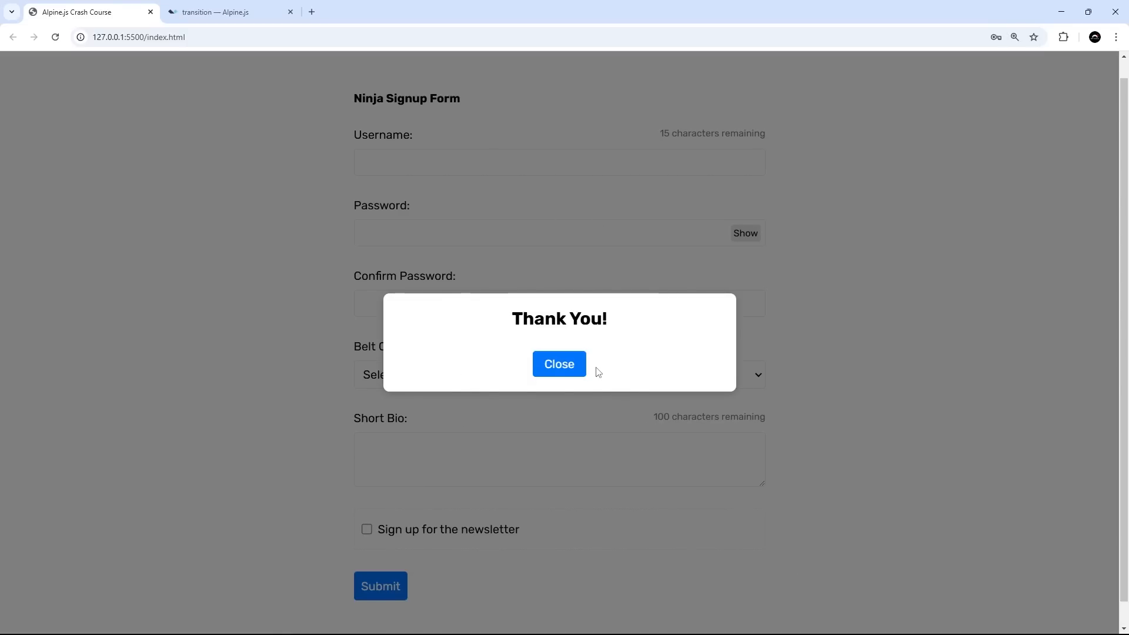
pyautogui.moveTo(597, 57)
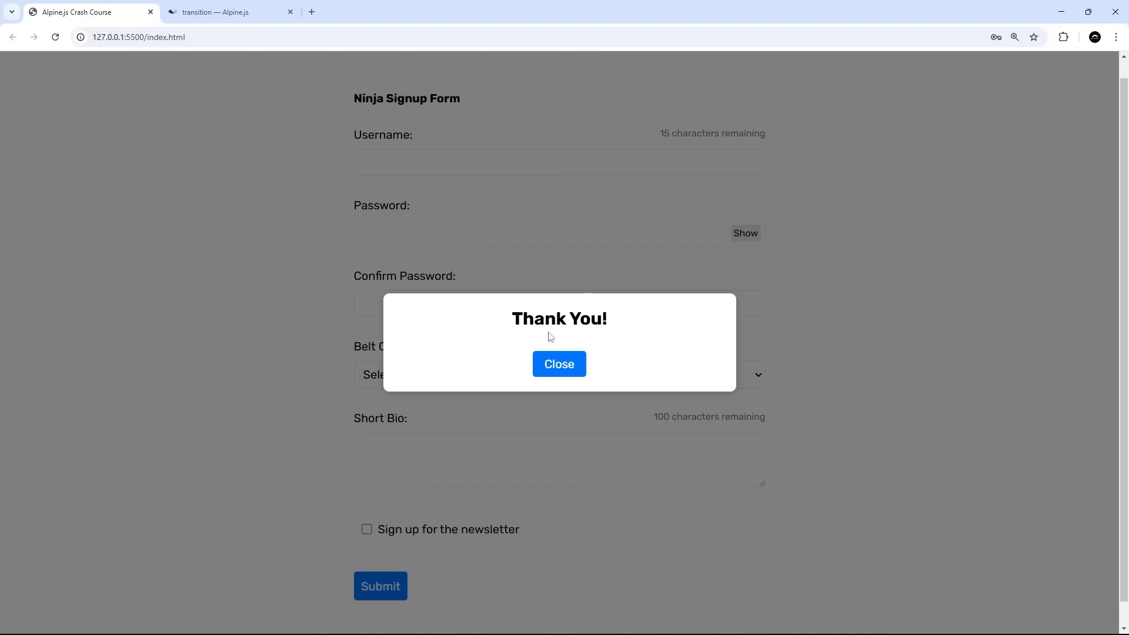
pyautogui.moveTo(649, 405)
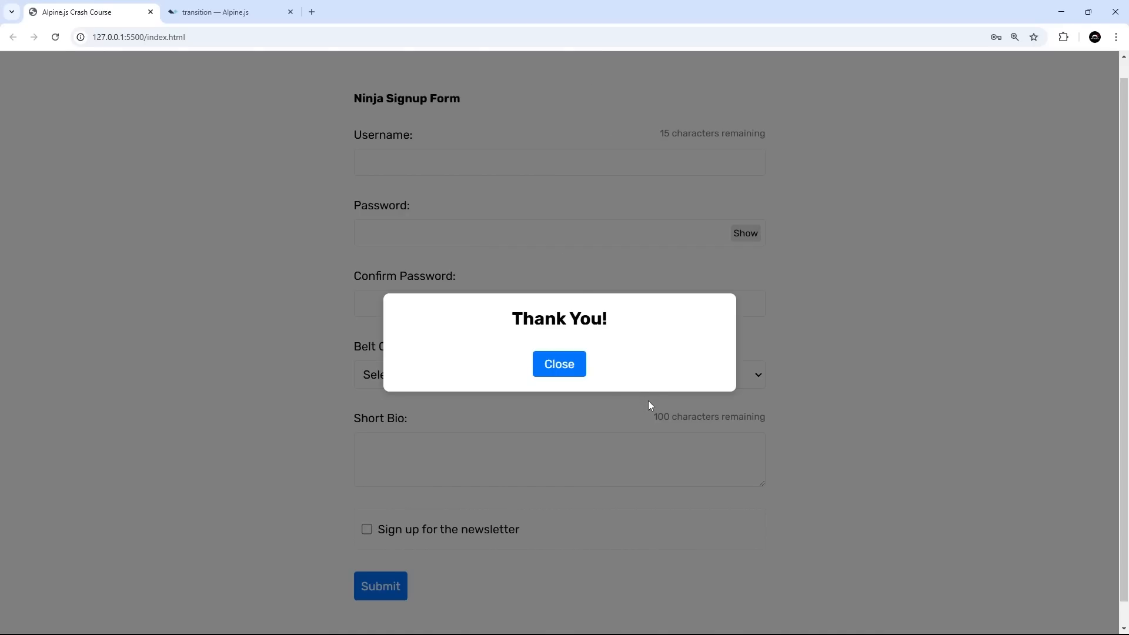
pyautogui.moveTo(569, 461)
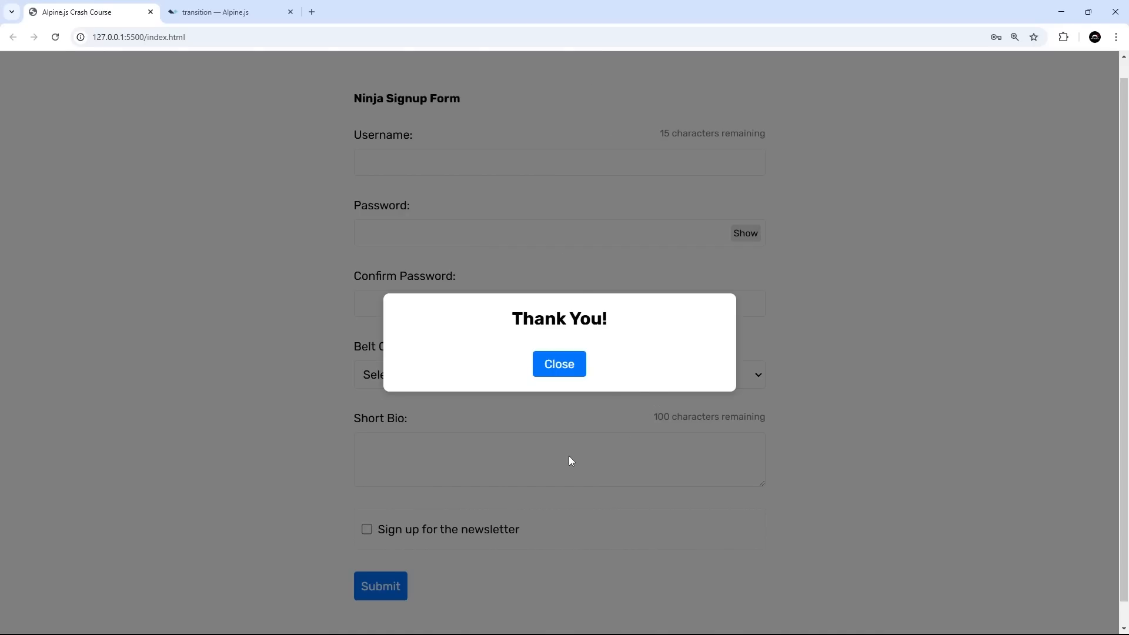
pyautogui.moveTo(565, 451)
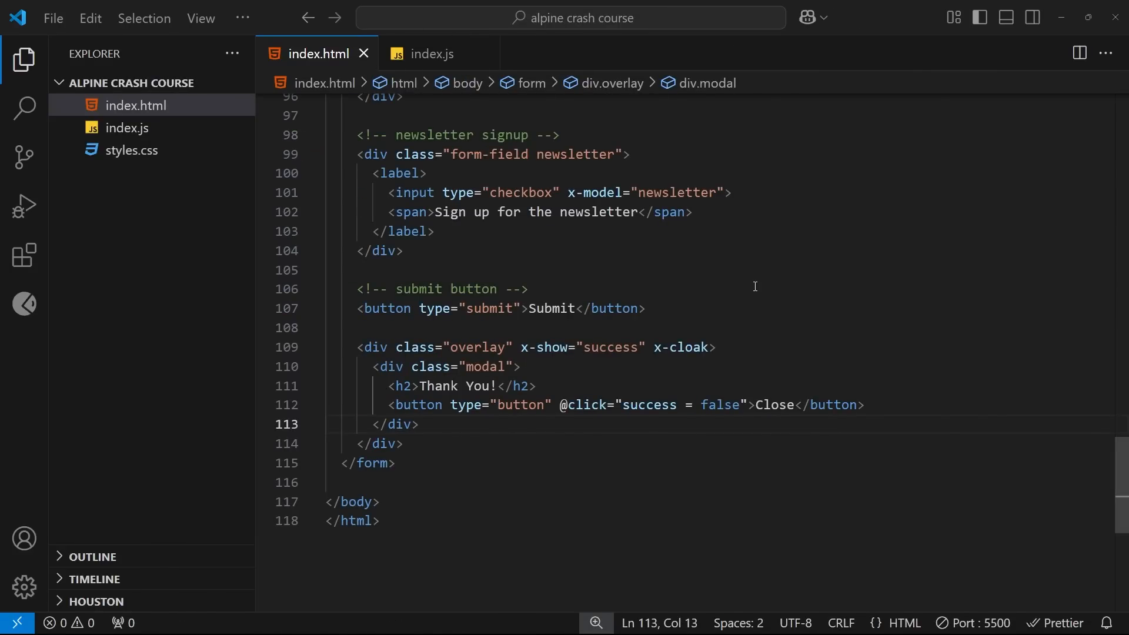
pyautogui.moveTo(404, 353)
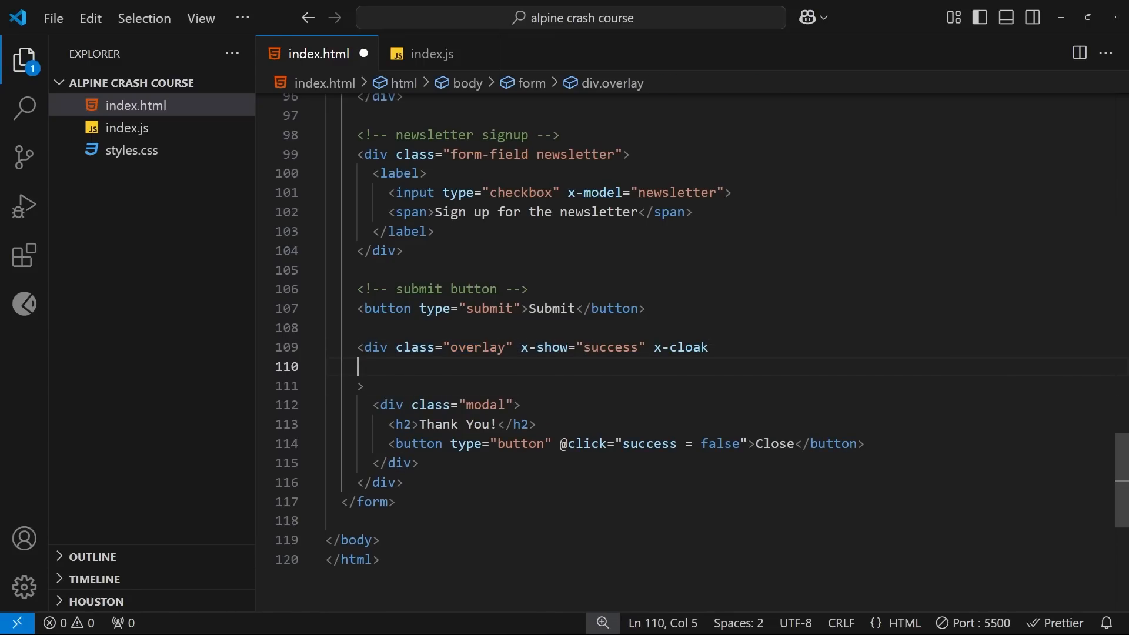
# Add a bare x-transition attribute on its own line to the success overlay div
pyautogui.write('x-')
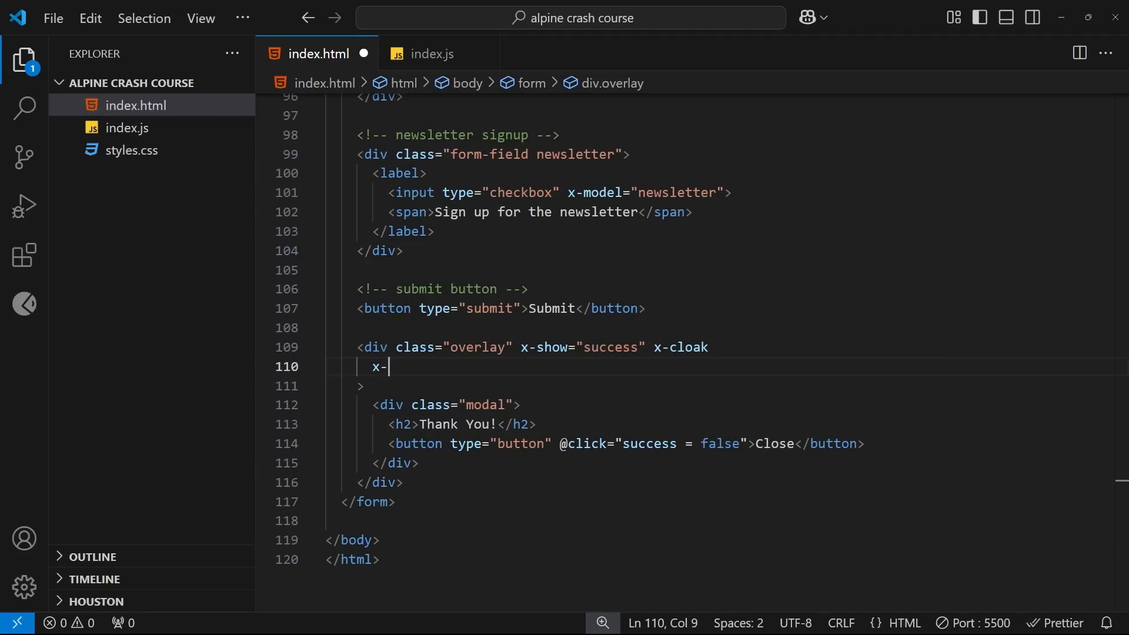
pyautogui.write('transition')
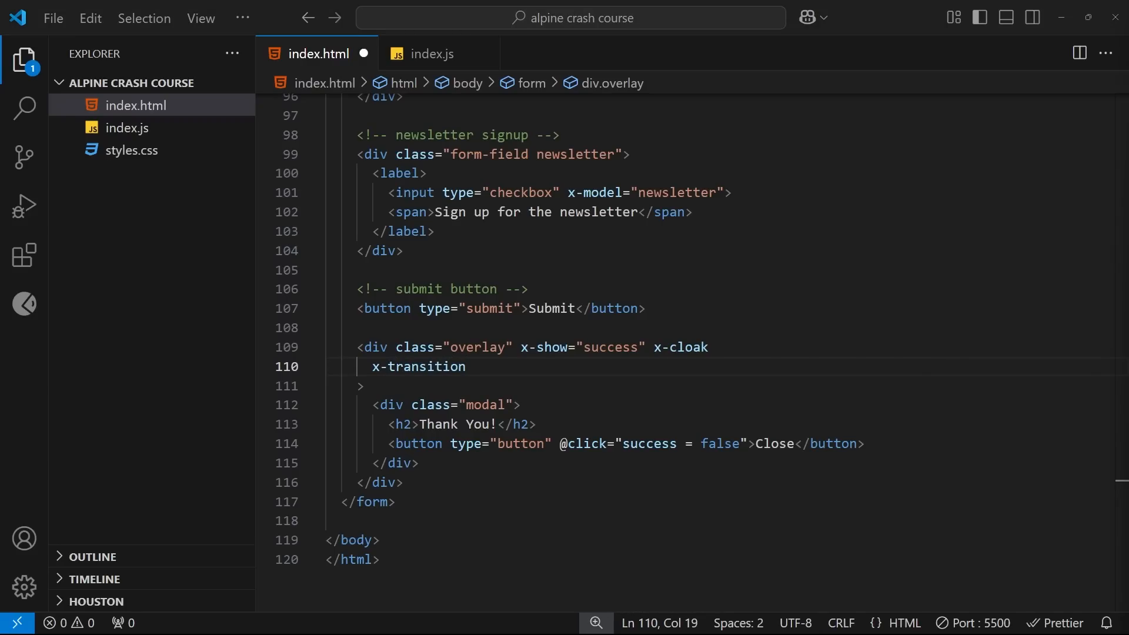
pyautogui.doubleClick(416, 367)
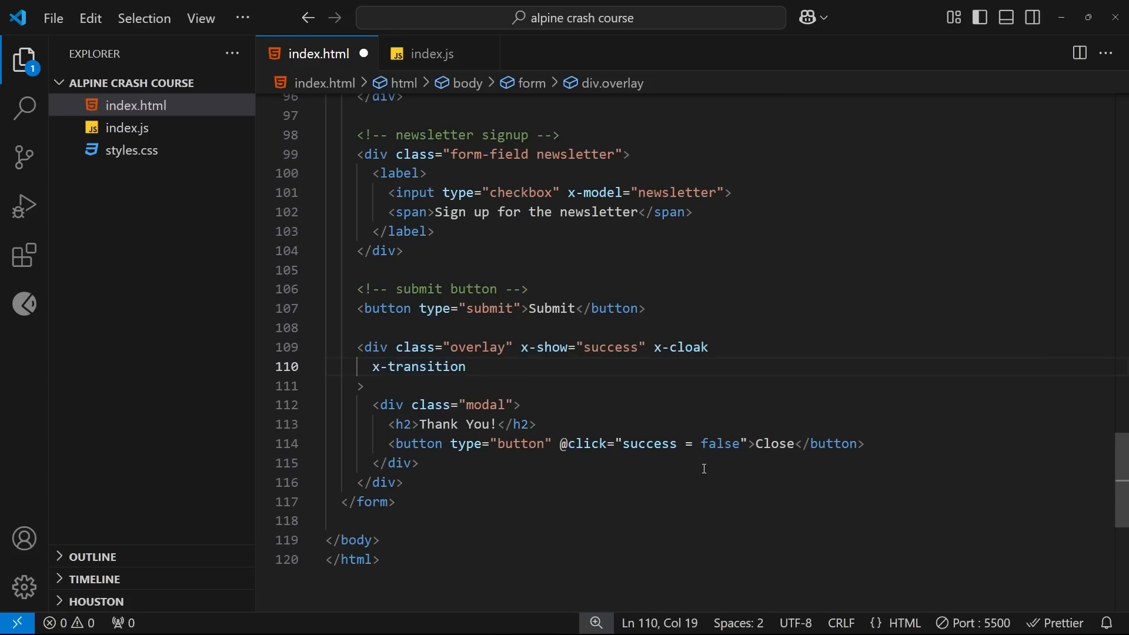
pyautogui.moveTo(695, 403)
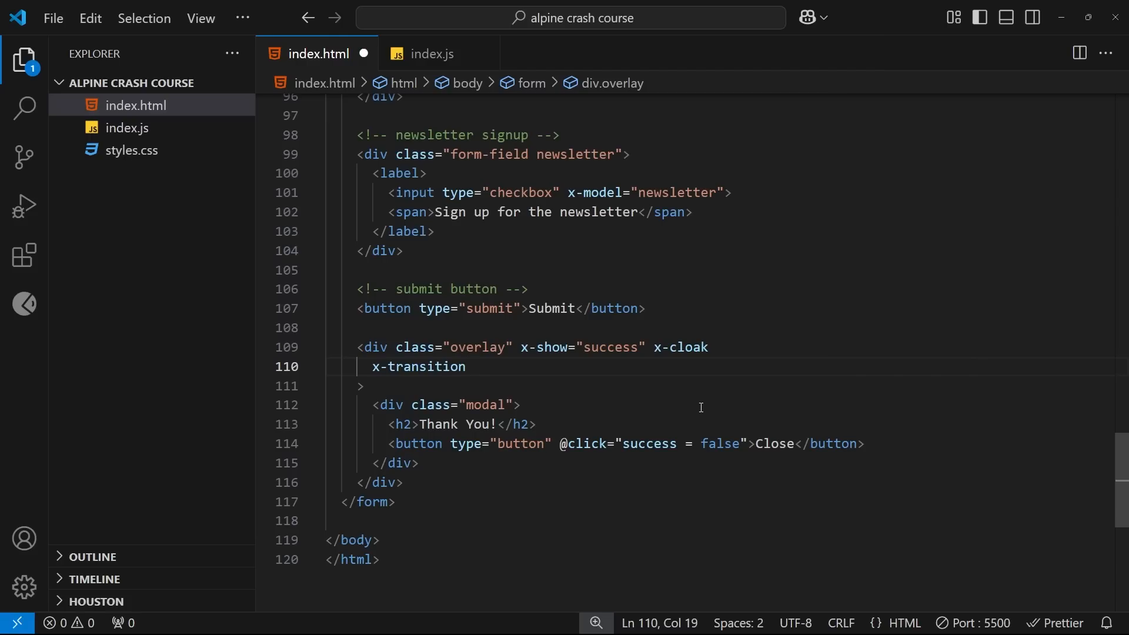
# Extend the overlay's attribute to x-transition.opacity.duration.500ms for an opacity-only half-second fade
pyautogui.write('.')
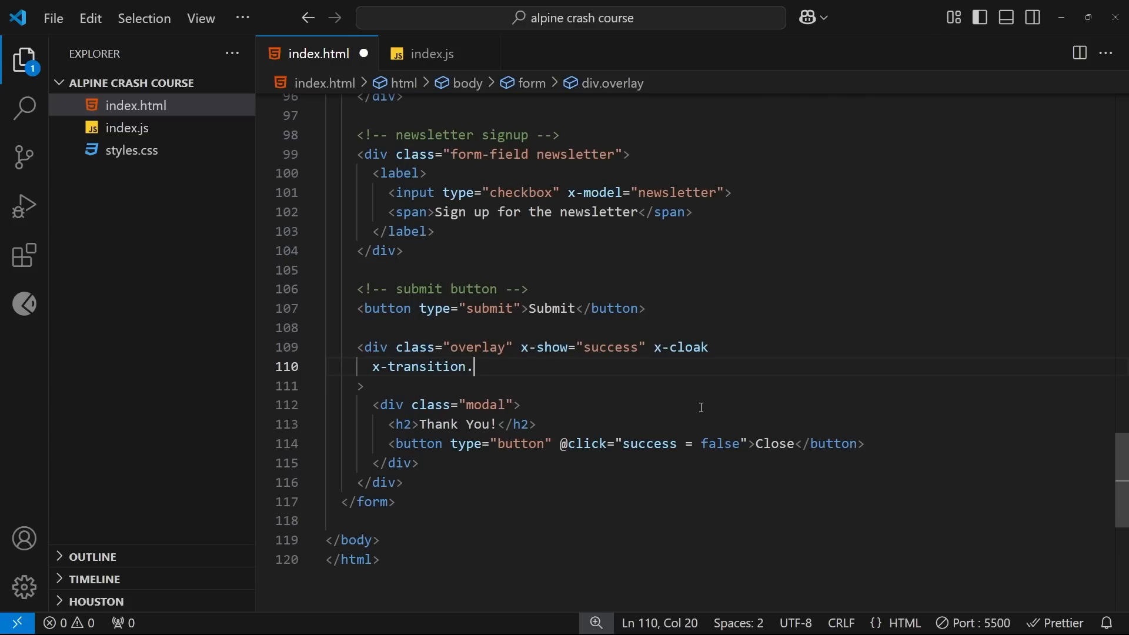
pyautogui.write('opacity')
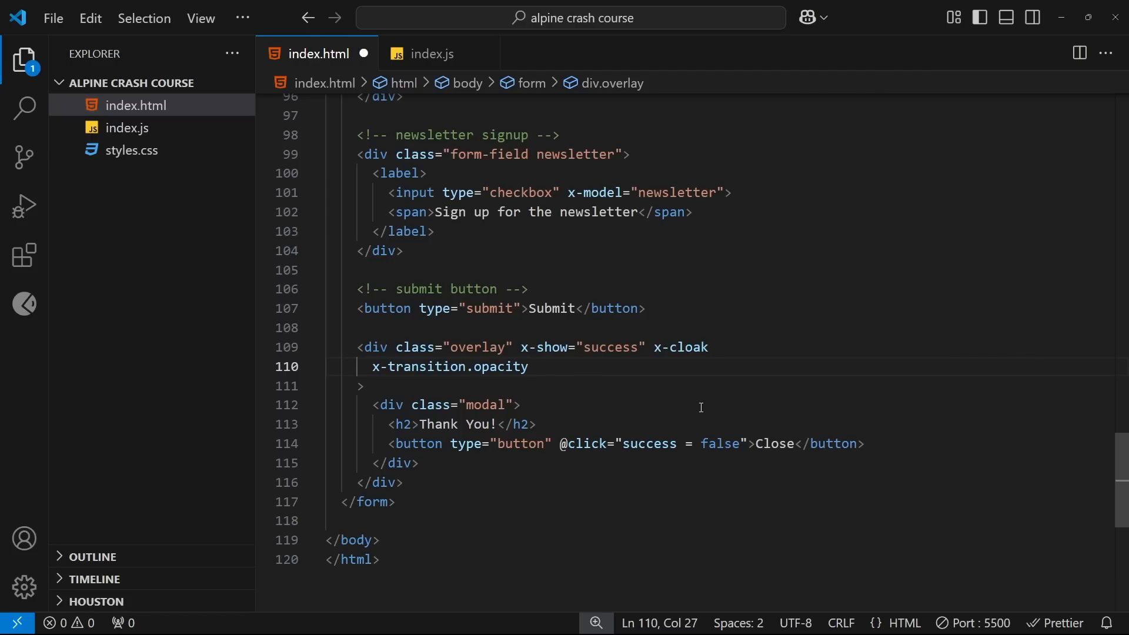
pyautogui.write('.duratio')
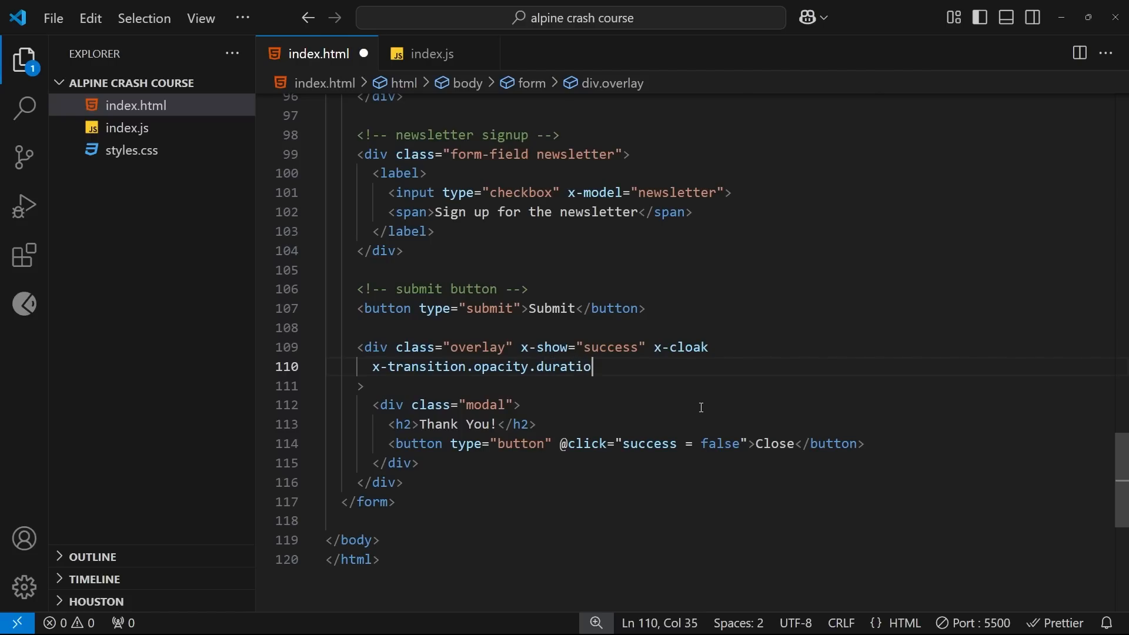
pyautogui.write('n')
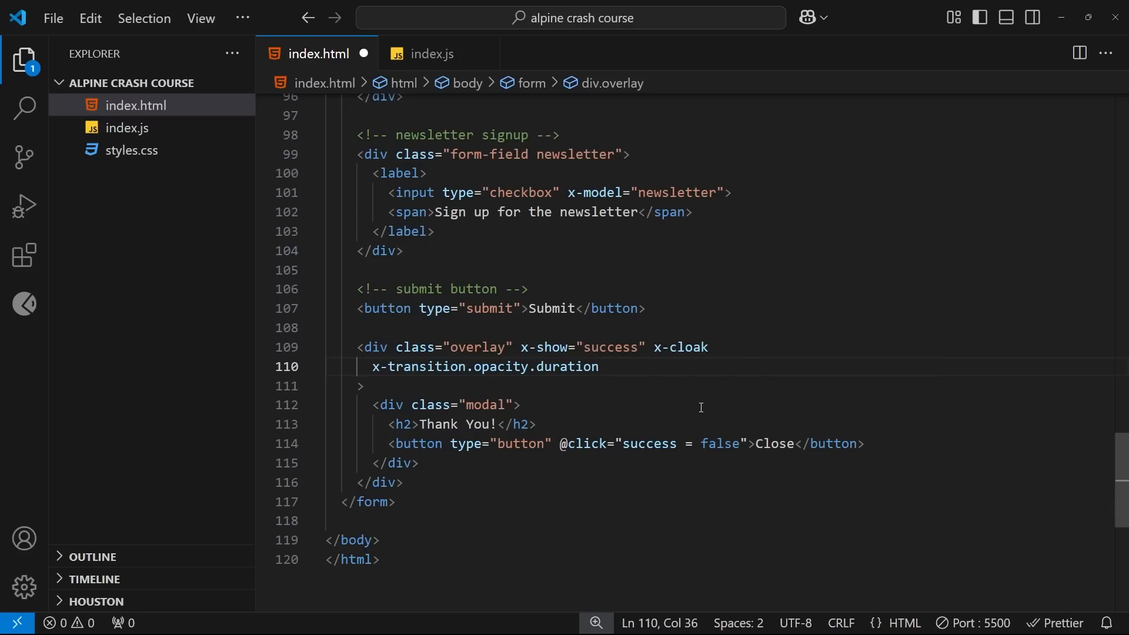
pyautogui.write('.')
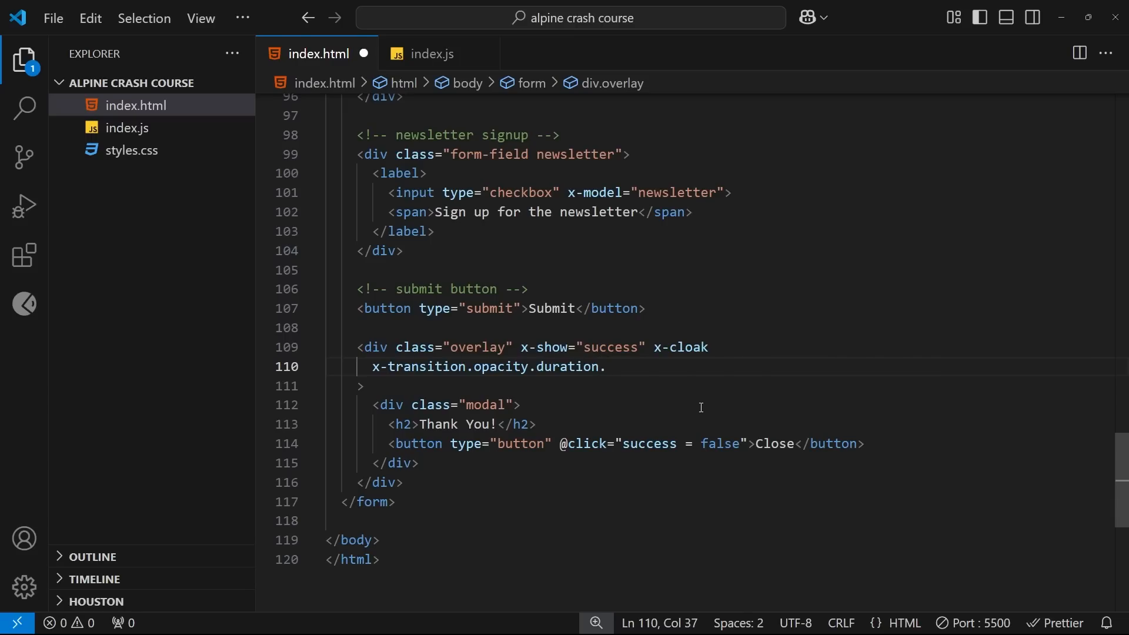
pyautogui.click(607, 367)
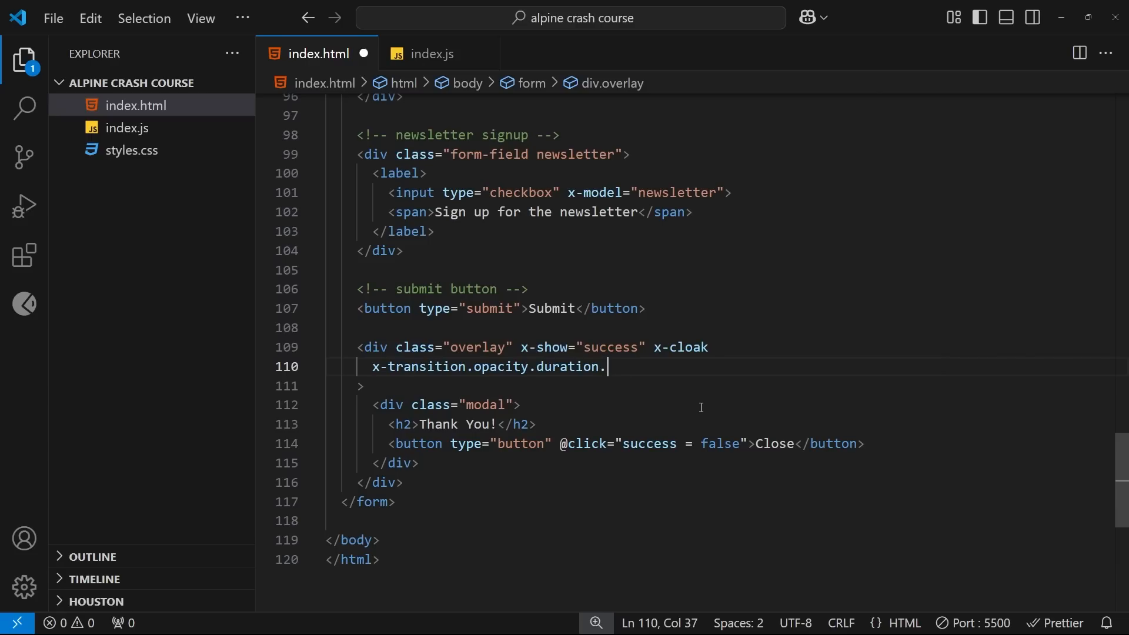
pyautogui.write('500ms')
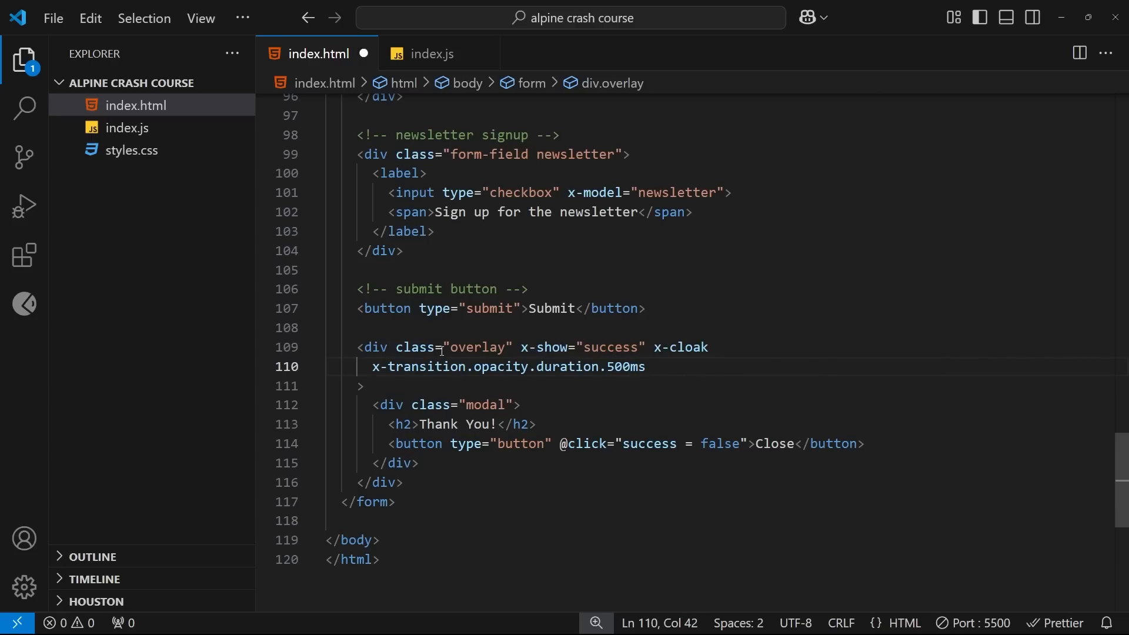
pyautogui.doubleClick(425, 367)
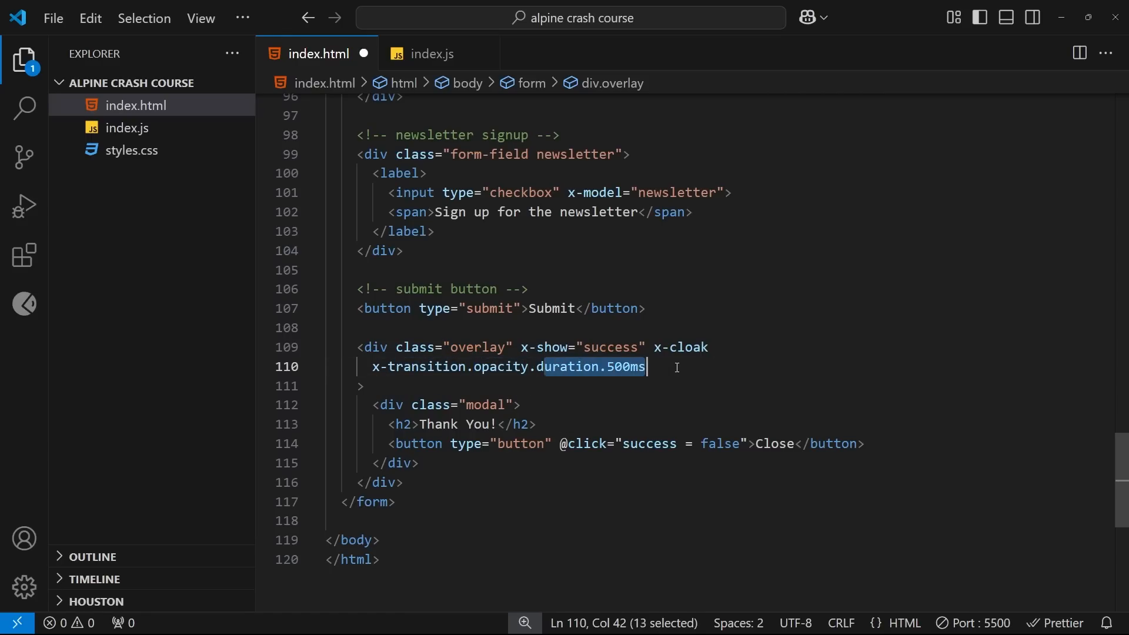
pyautogui.click(723, 368)
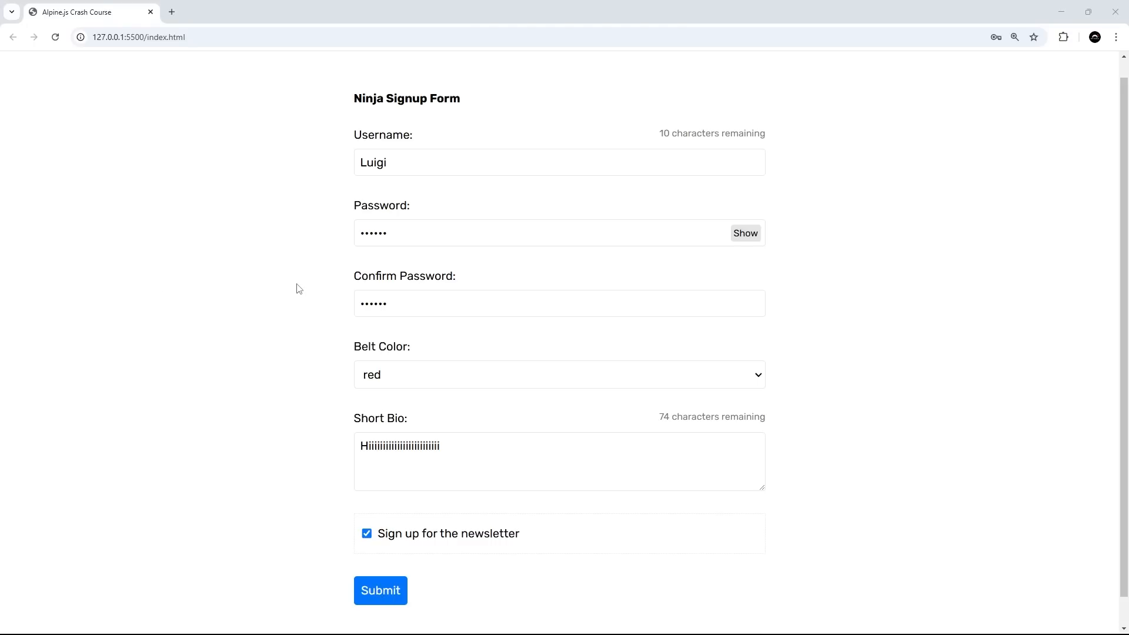
pyautogui.moveTo(1031, 438)
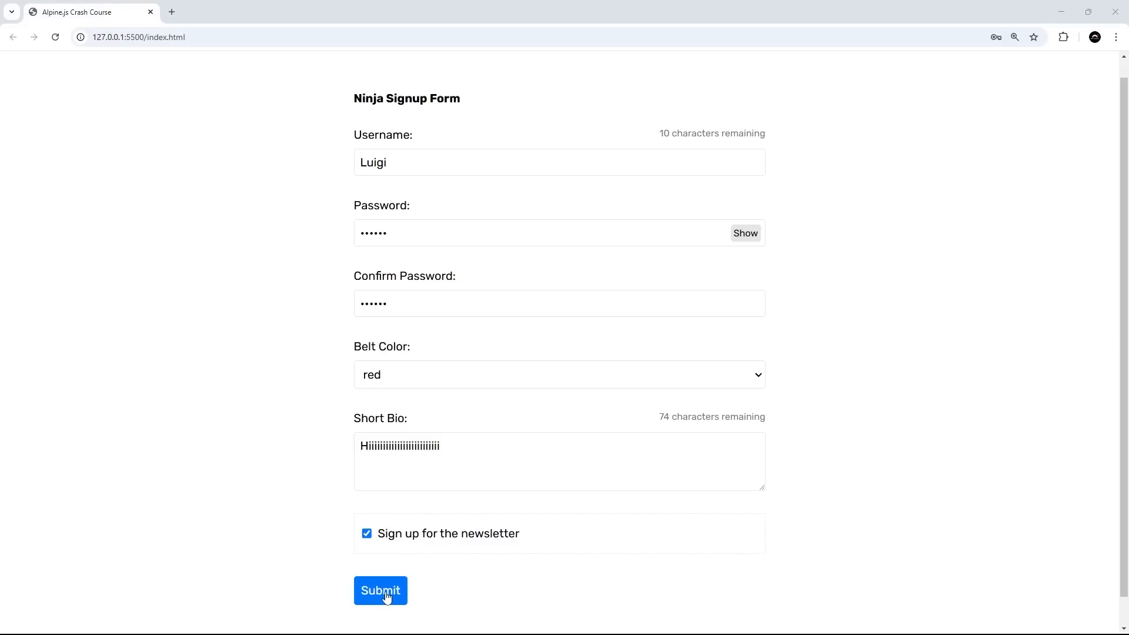
# Submit the form filled with Luigi's details to preview the overlay's fade-in
pyautogui.click(380, 591)
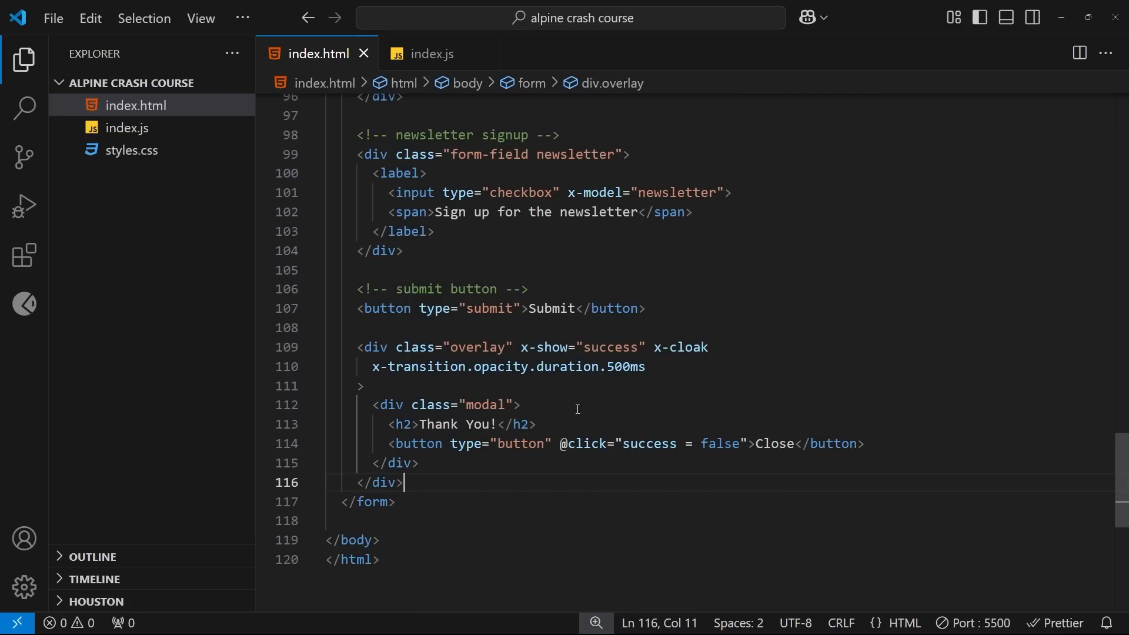
pyautogui.moveTo(576, 406)
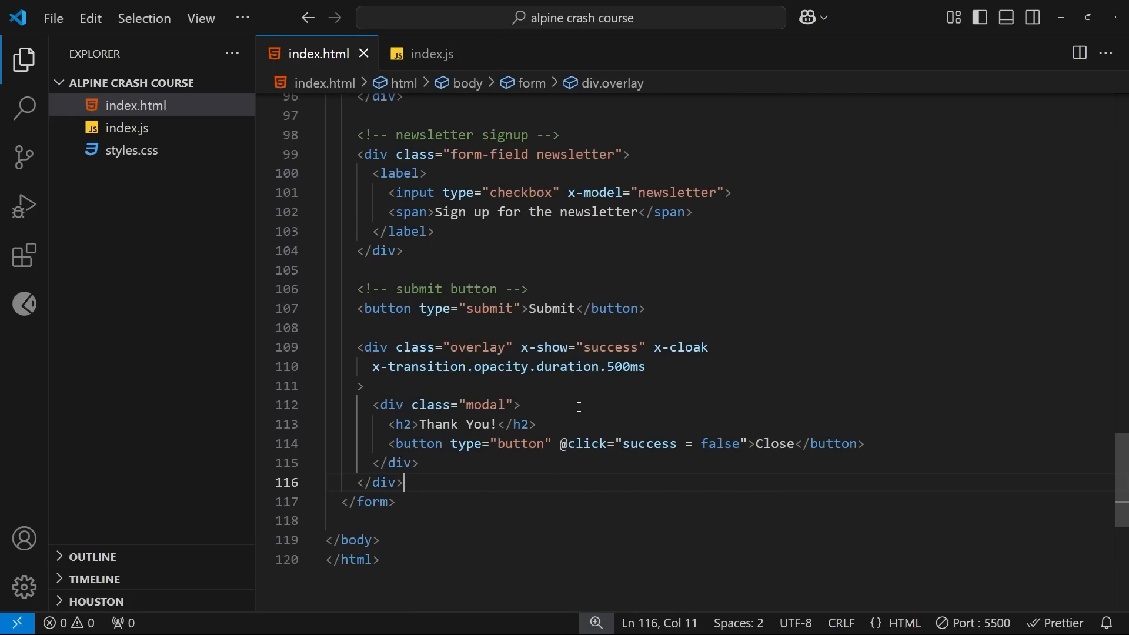
pyautogui.moveTo(515, 400)
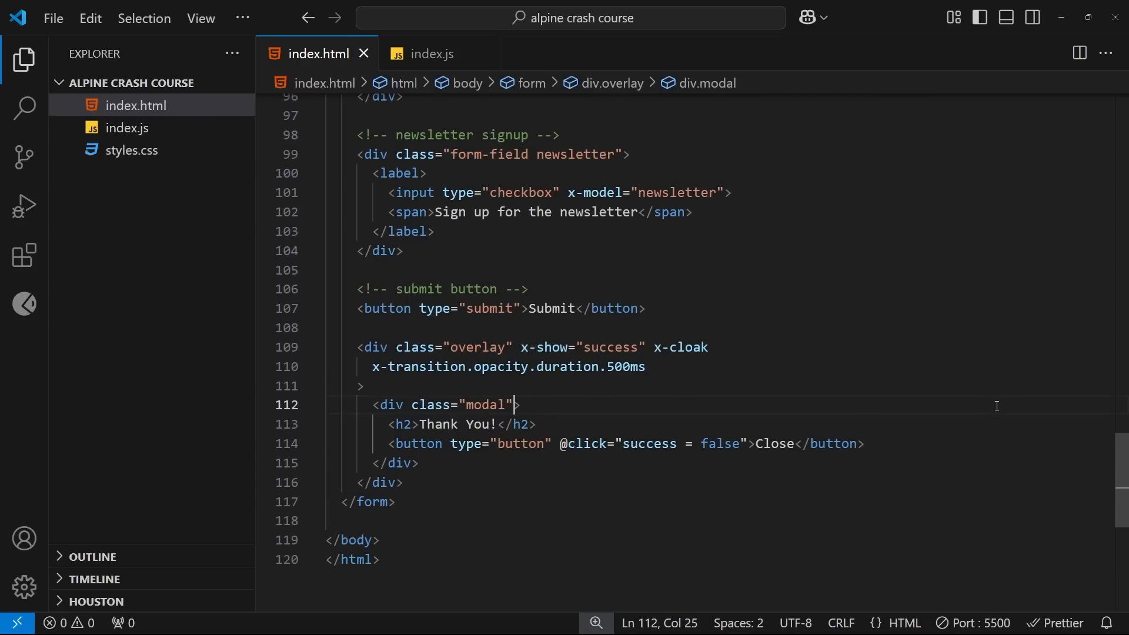
# Add x-show="success" to the inner modal div, accepting the suggested success value
pyautogui.write('x-show')
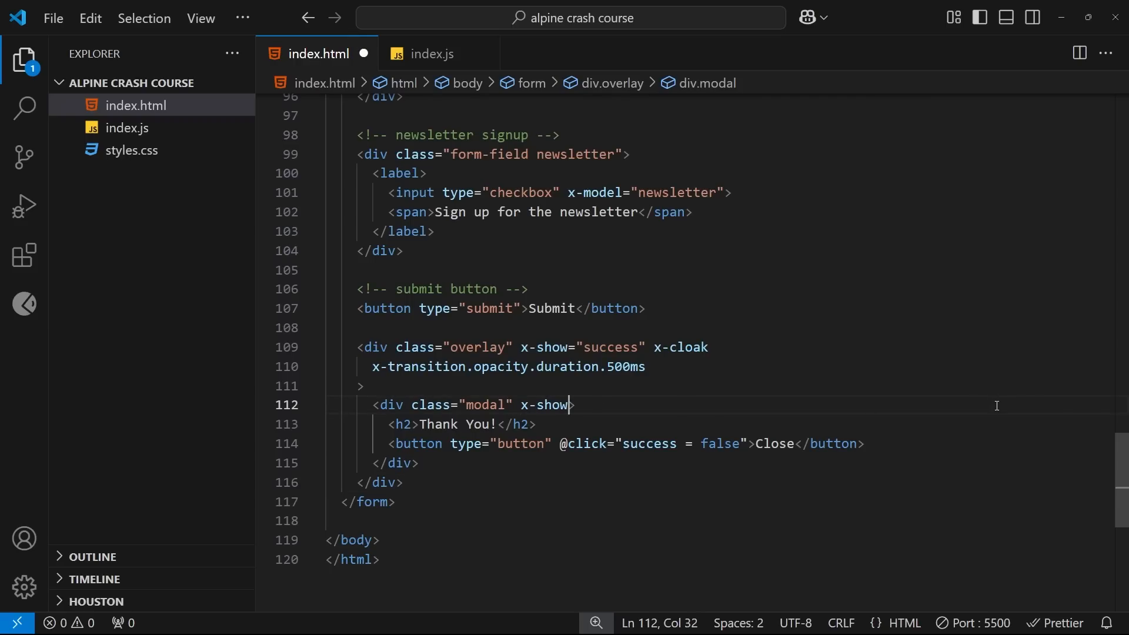
pyautogui.write('=')
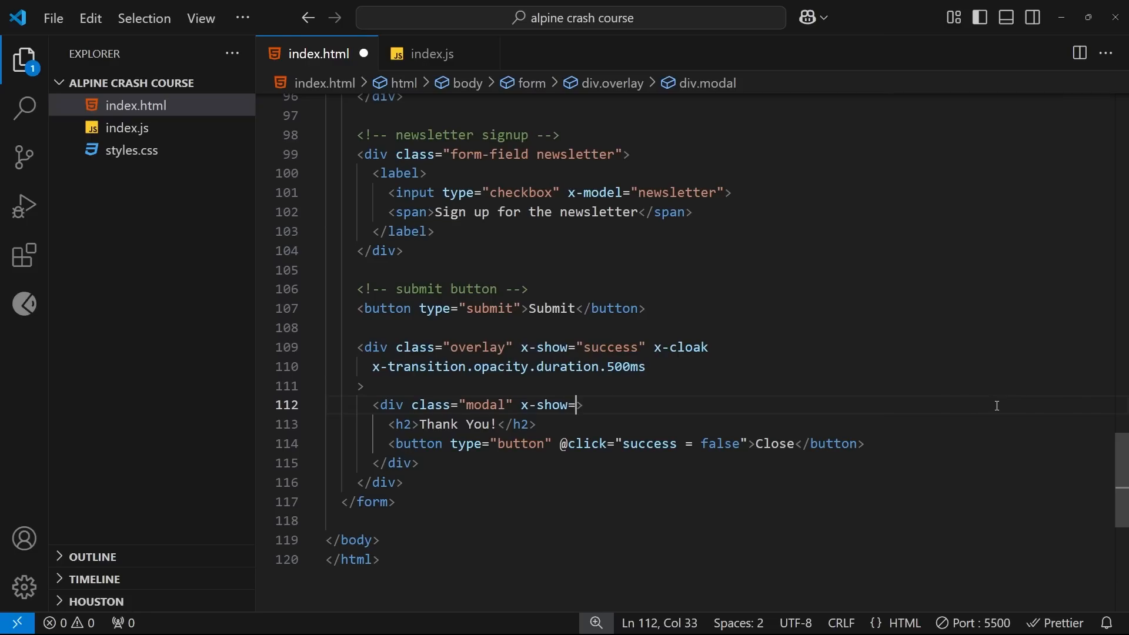
pyautogui.write('""')
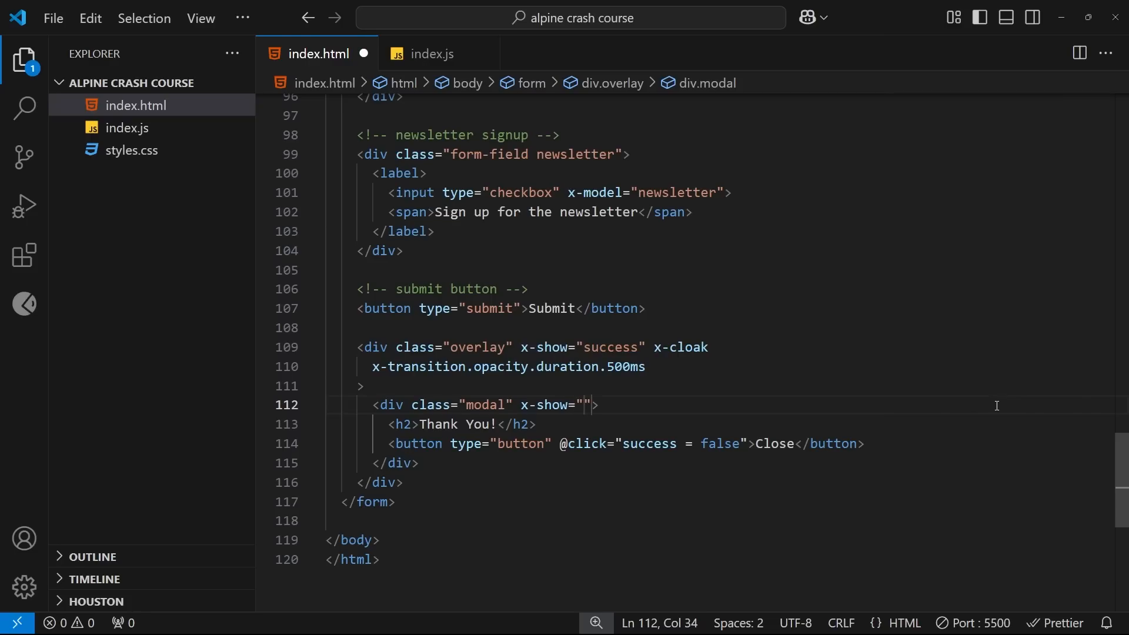
pyautogui.write('sucess')
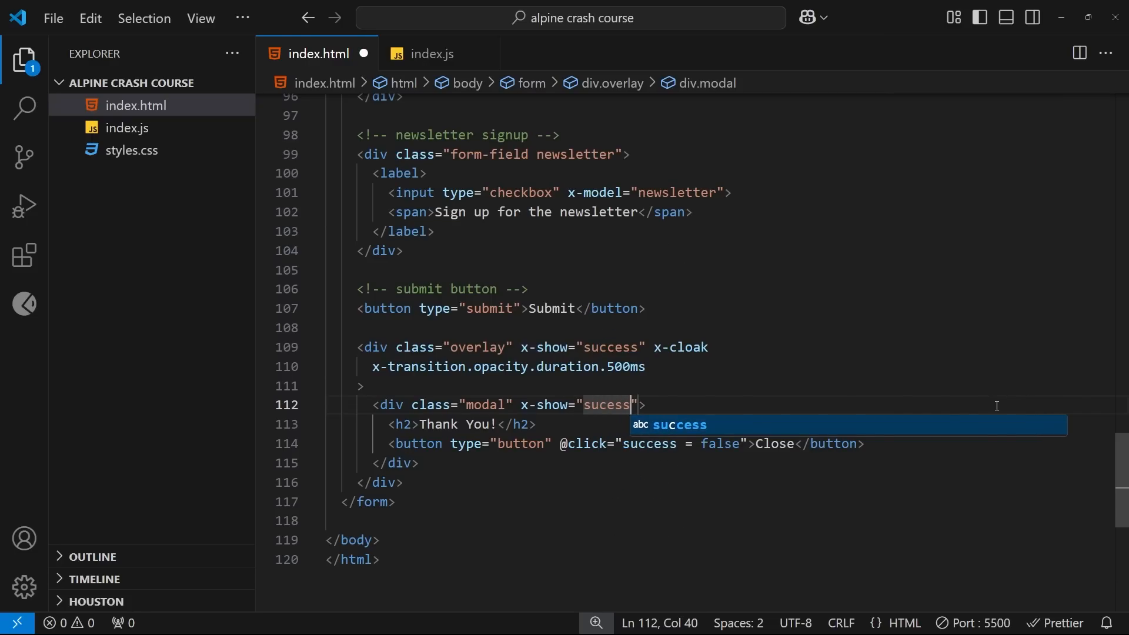
pyautogui.press('Tab')
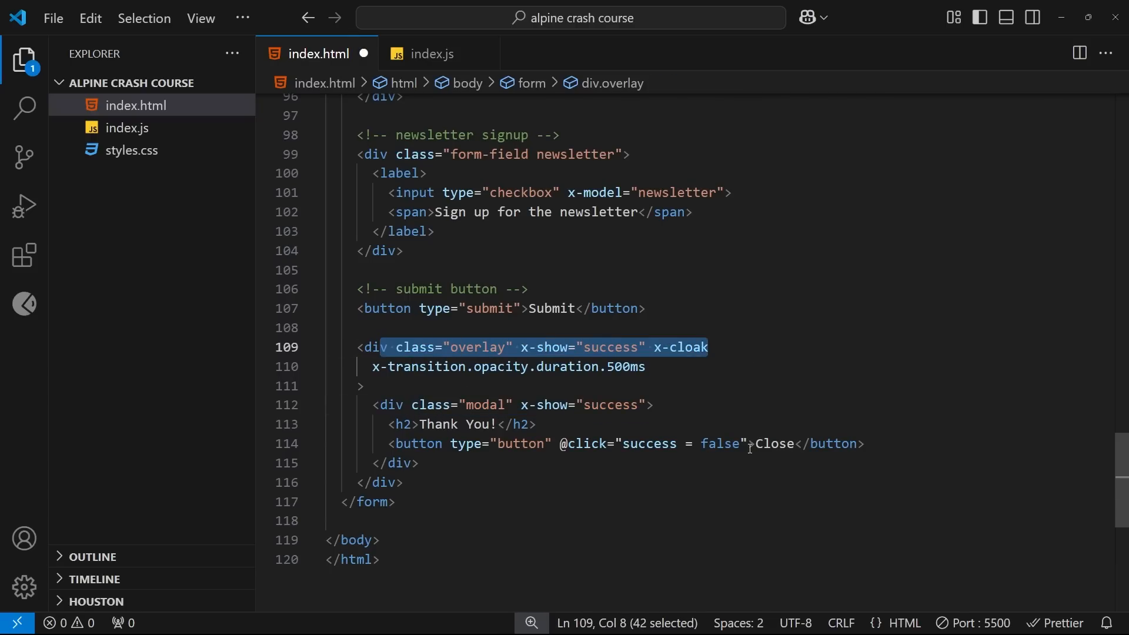
# Break the modal div's opening tag onto a new line before its closing bracket
pyautogui.click(684, 404)
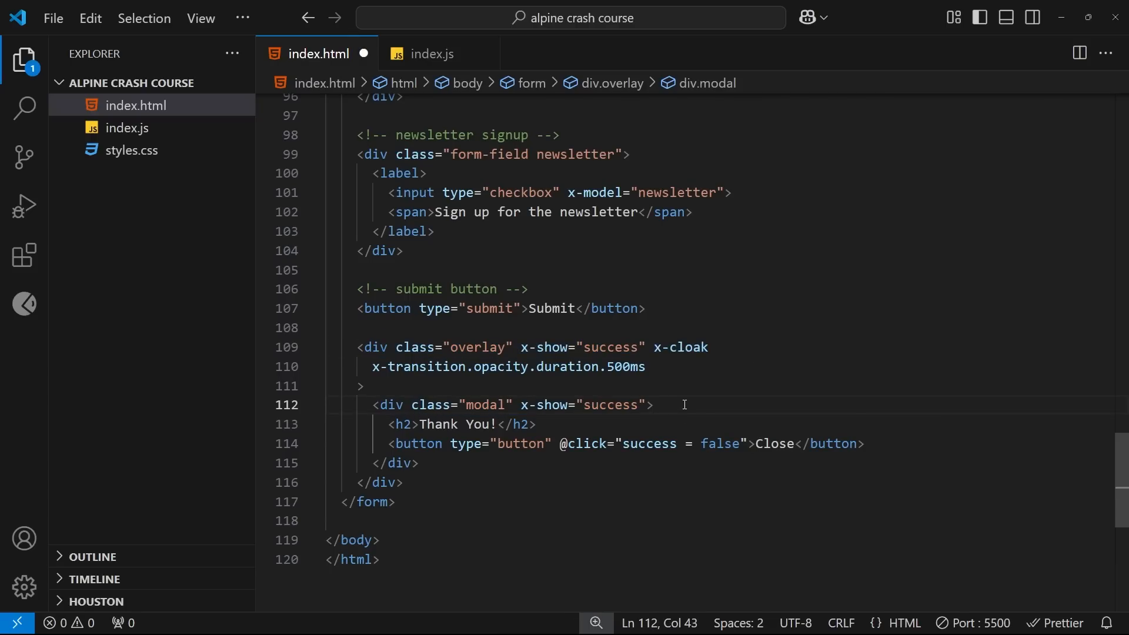
pyautogui.click(648, 403)
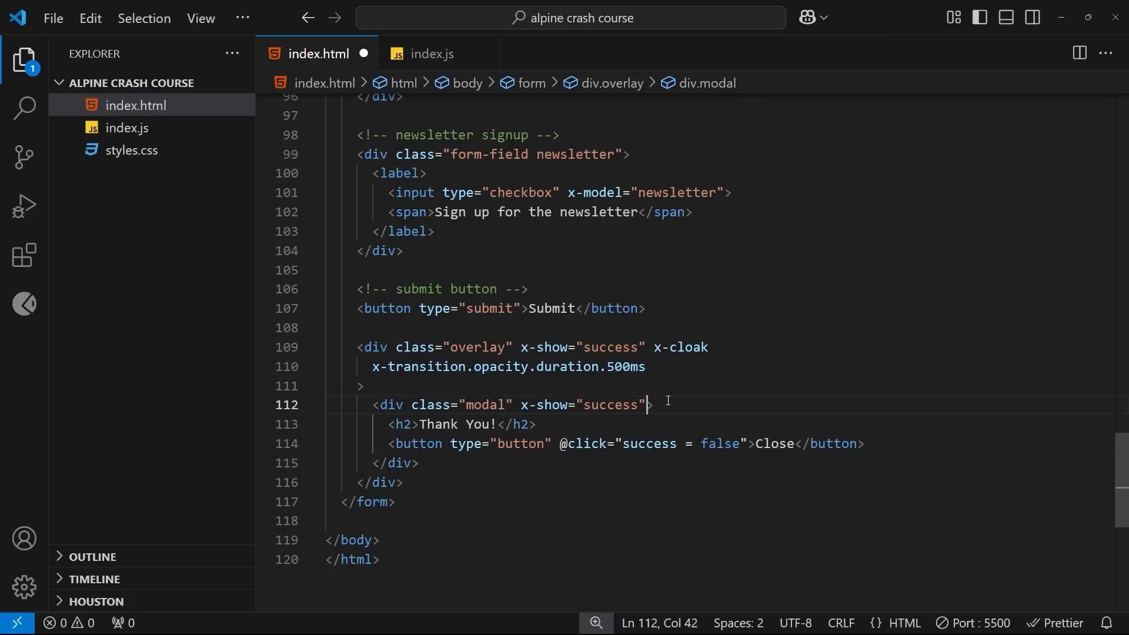
pyautogui.press('enter')
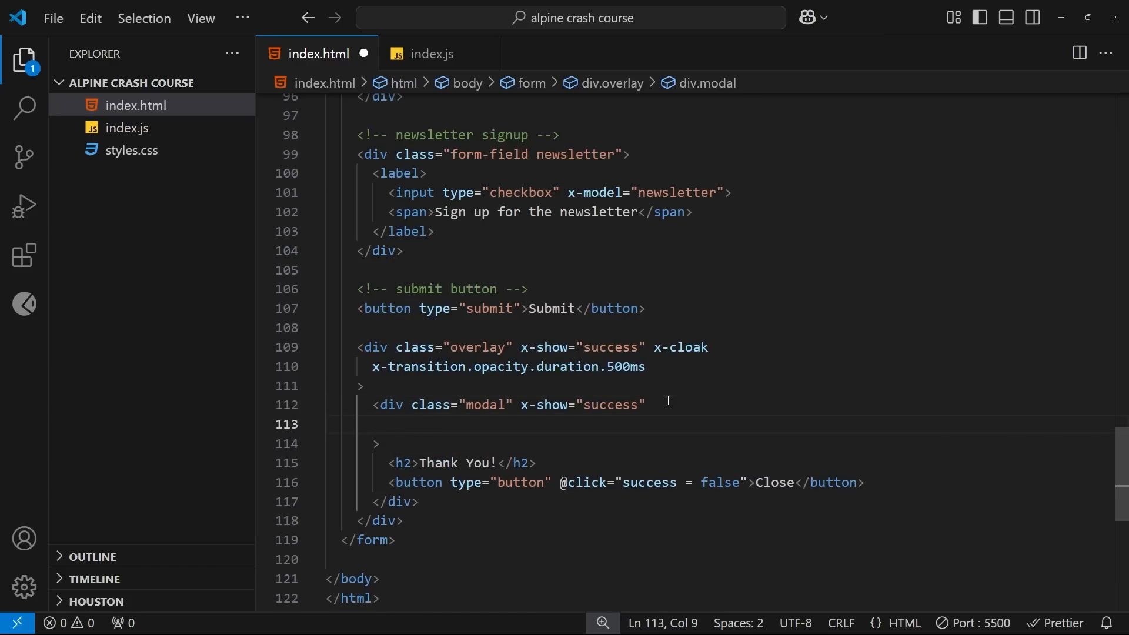
# Add a plain x-transition attribute on the new line inside the modal div's tag
pyautogui.write('x-tran')
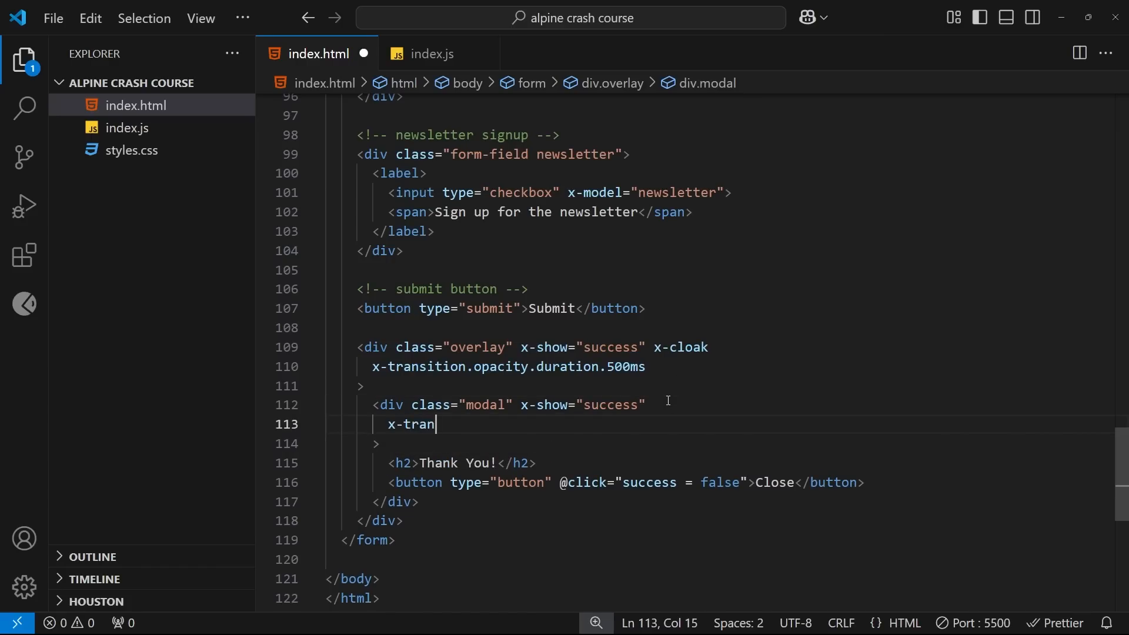
pyautogui.write('sition')
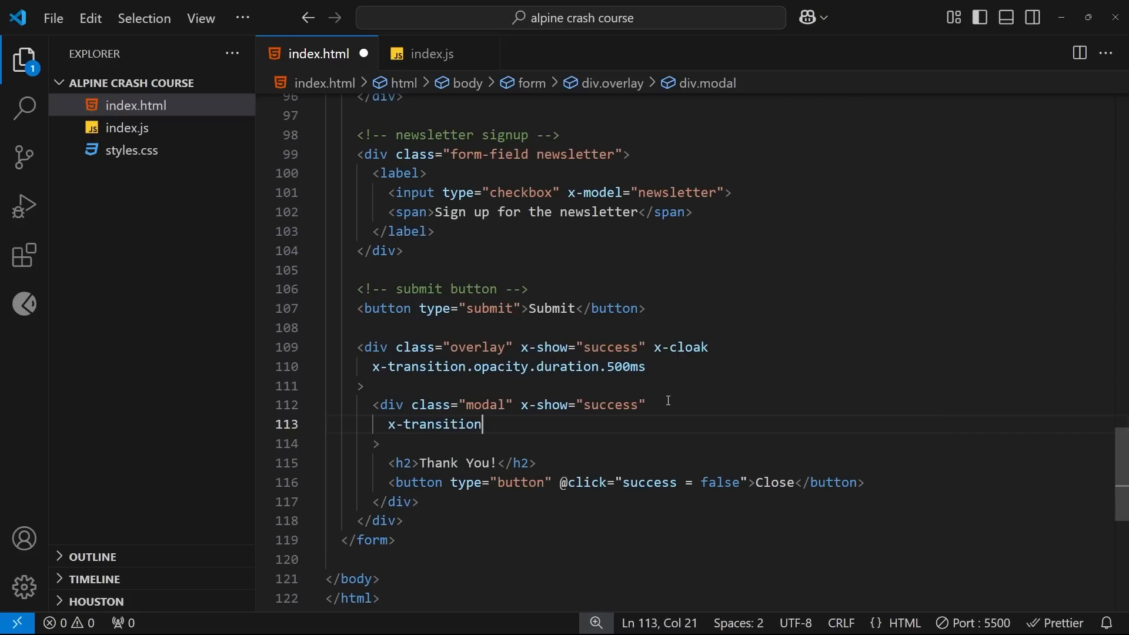
pyautogui.doubleClick(501, 365)
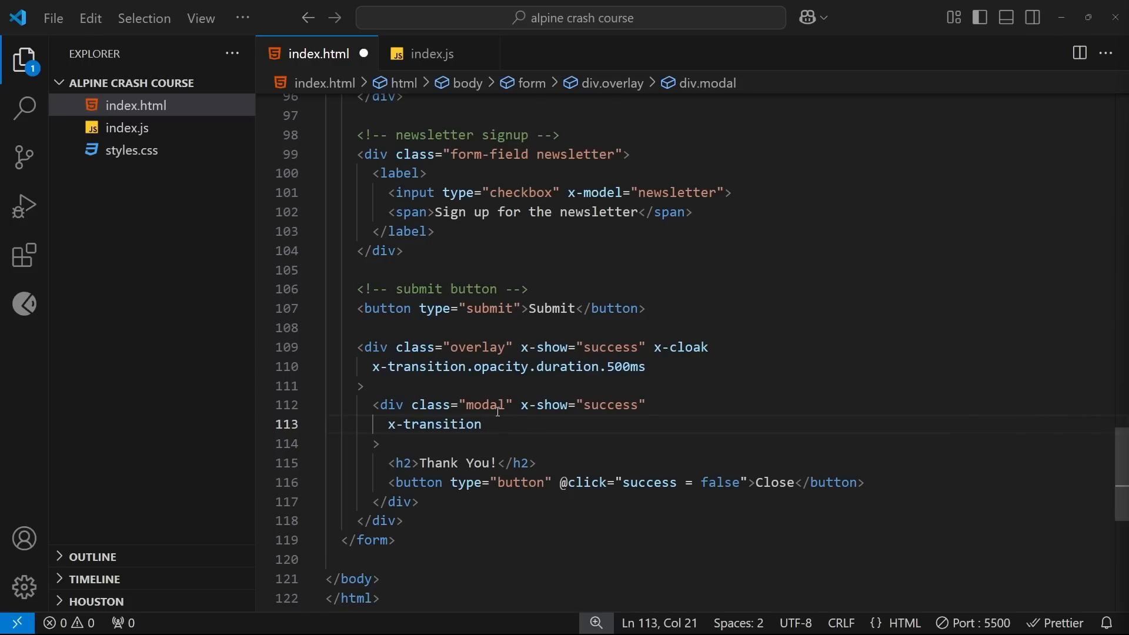
pyautogui.moveTo(566, 439)
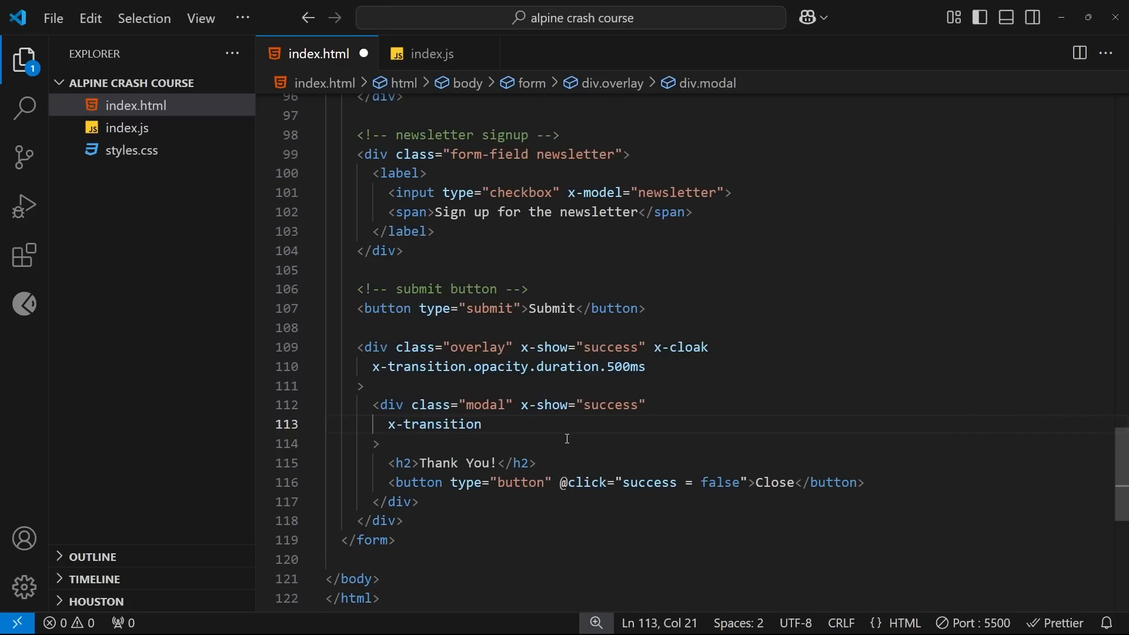
pyautogui.doubleClick(435, 424)
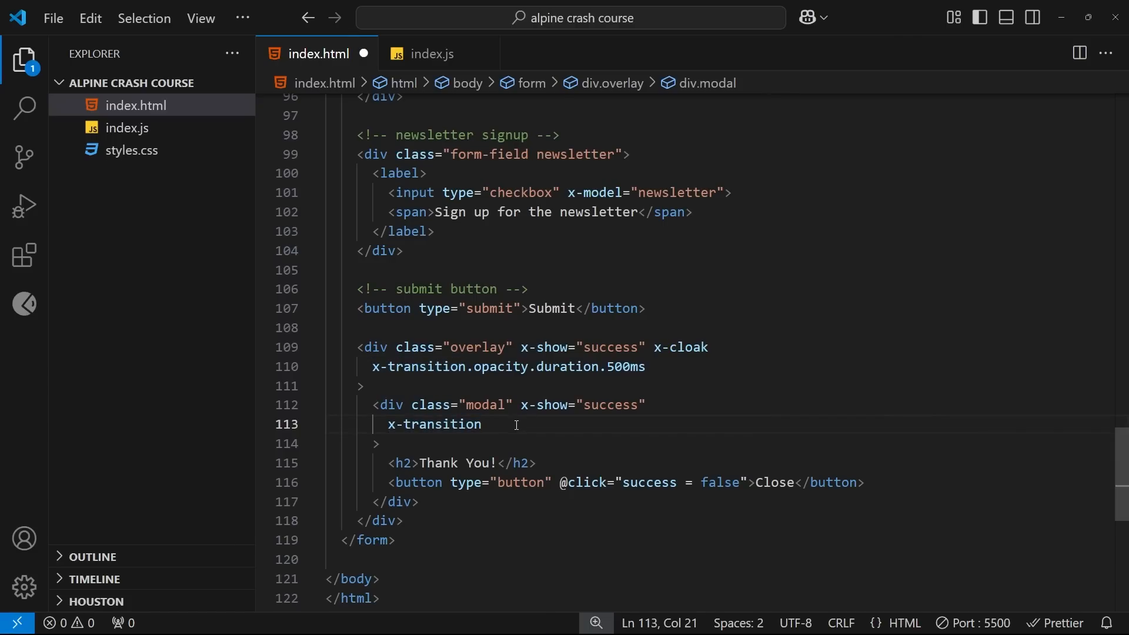
# Turn the attribute into x-transition:enter-start="off-screen" and start a new line below it
pyautogui.write(':')
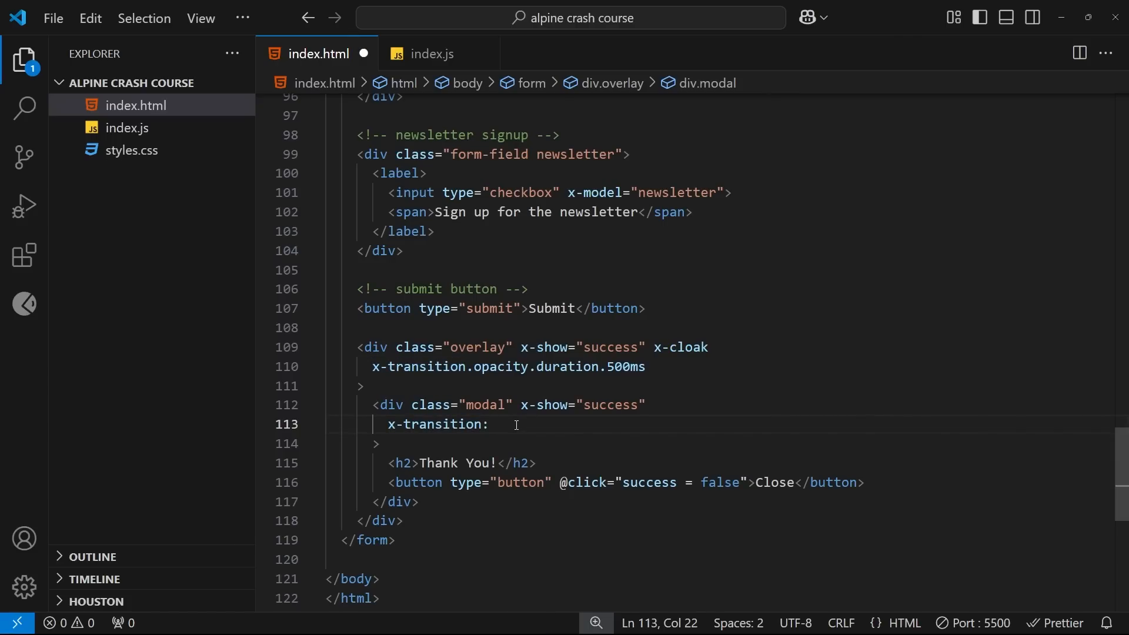
pyautogui.write('enter-s')
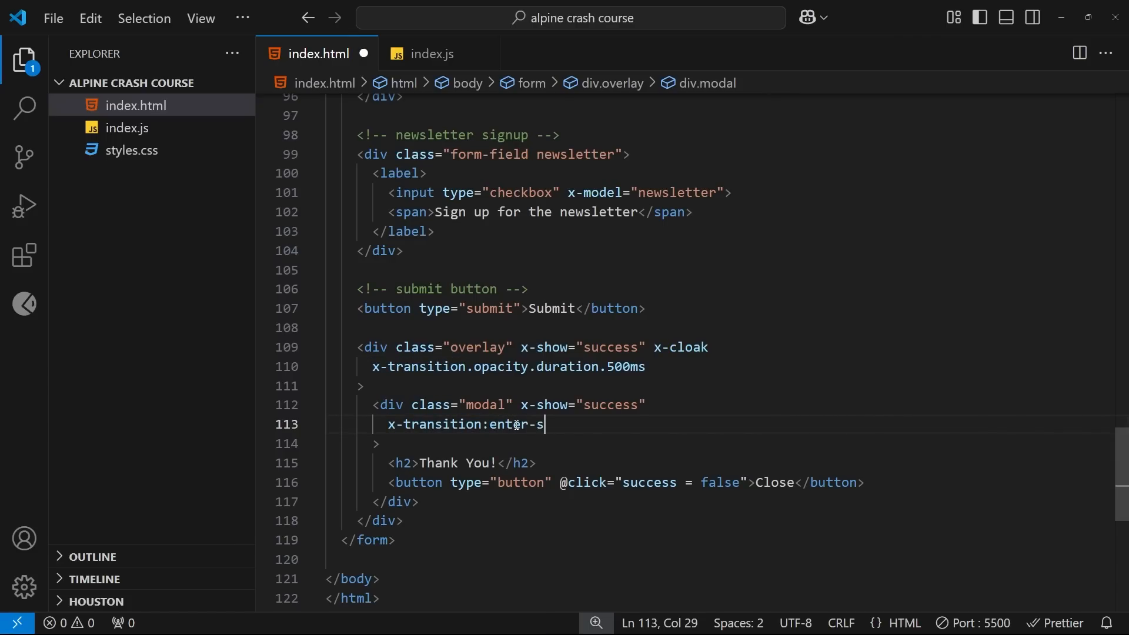
pyautogui.write('tart=""')
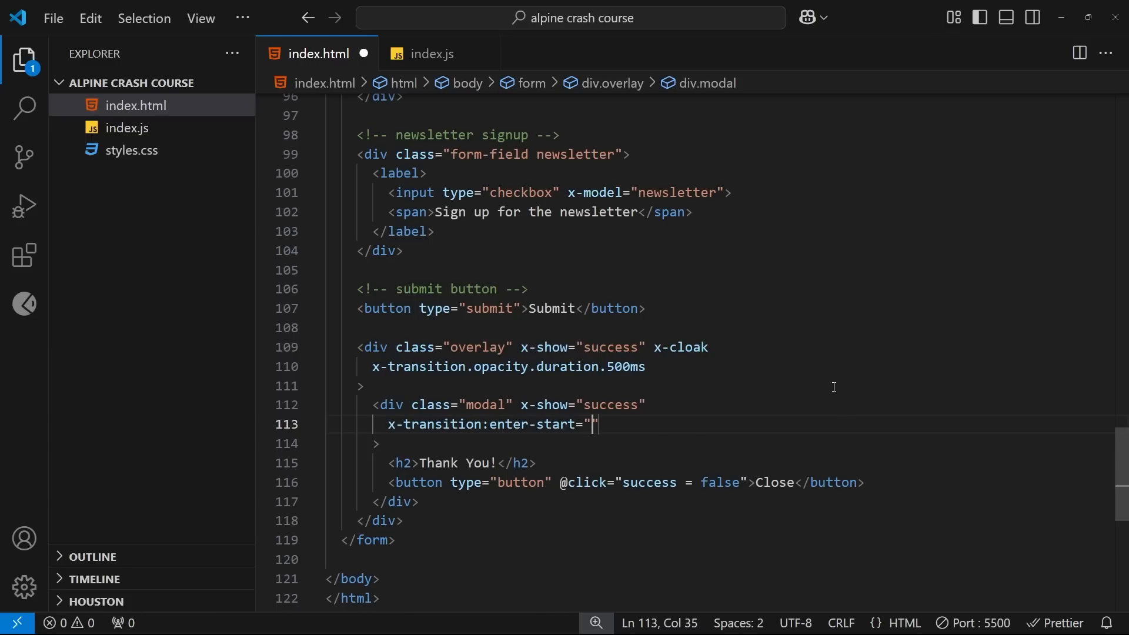
pyautogui.write('off-scre')
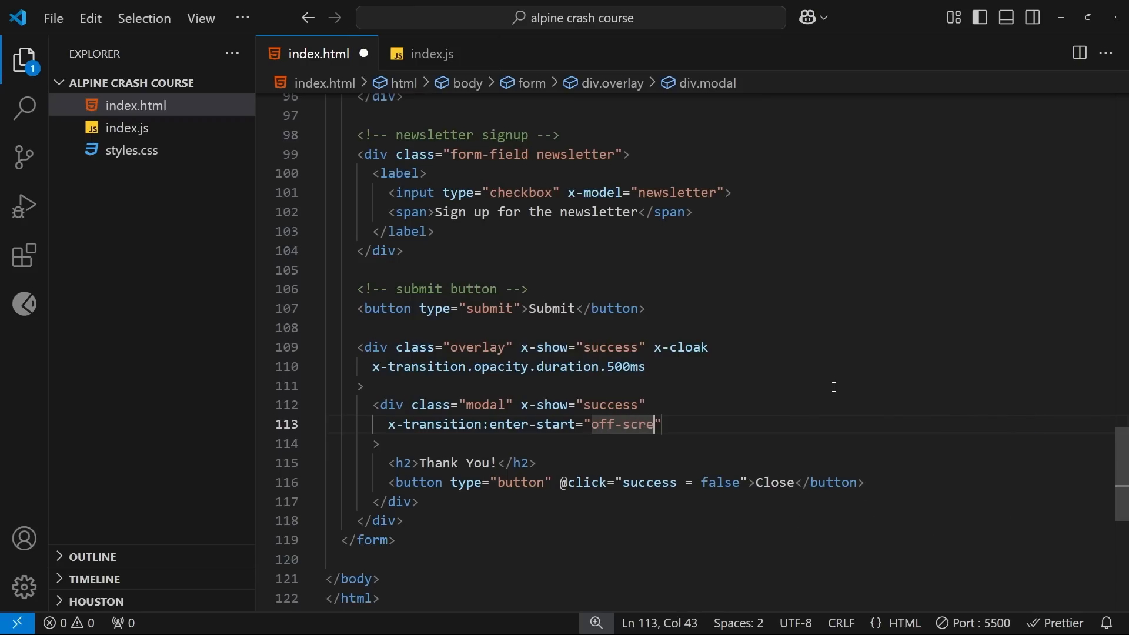
pyautogui.write('en')
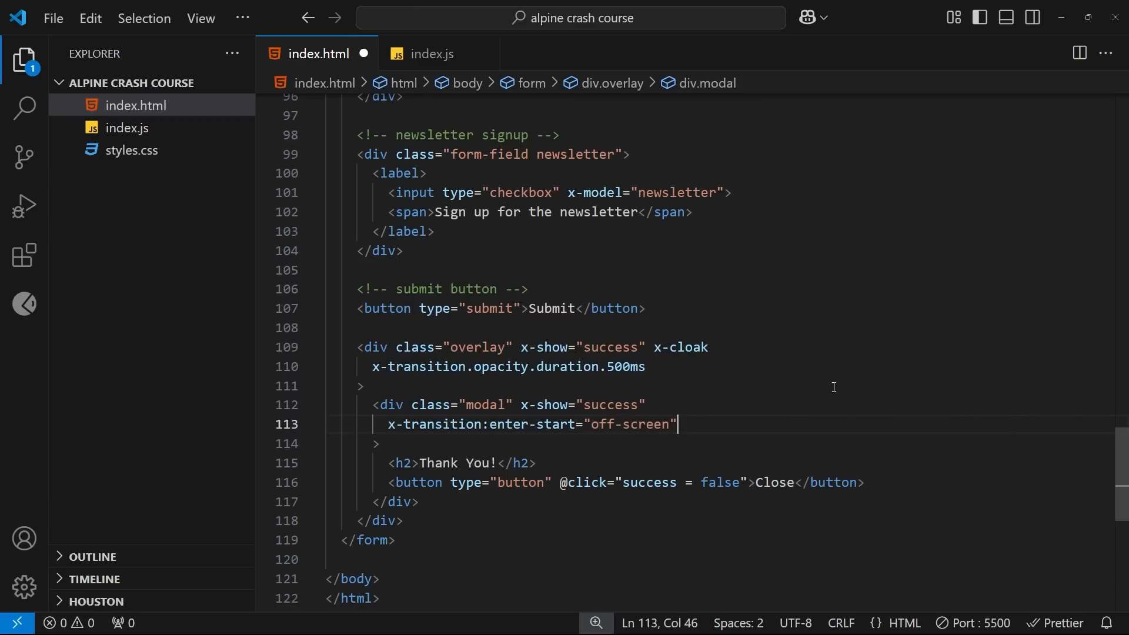
pyautogui.press('Enter')
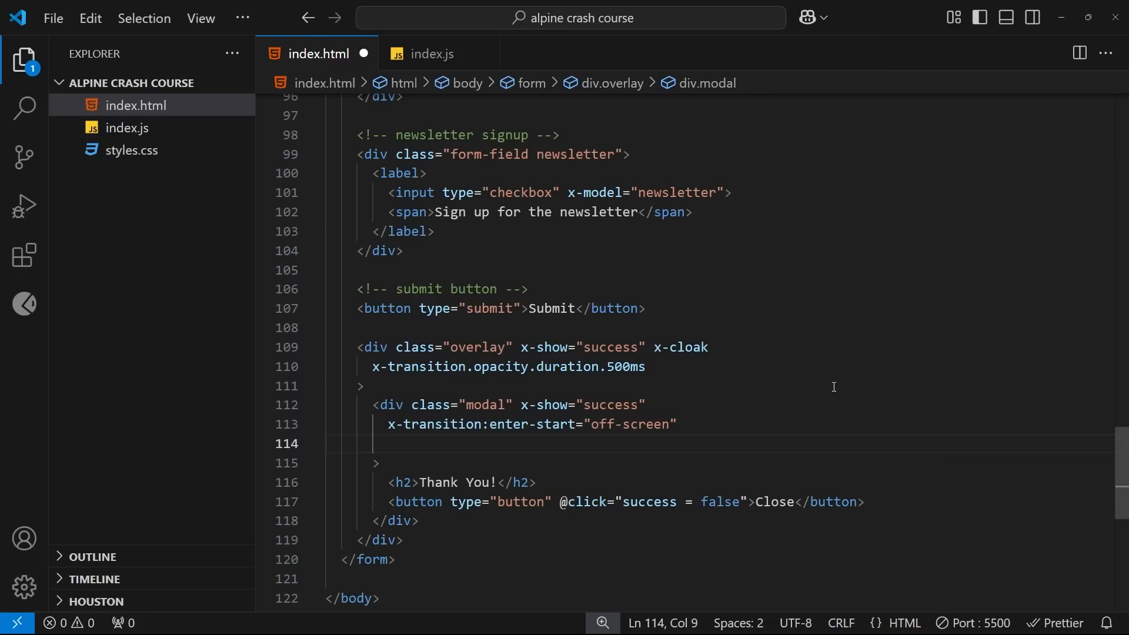
# Add x-transition:enter-end="on-screen" and highlight both new transition attributes
pyautogui.write('x-transition')
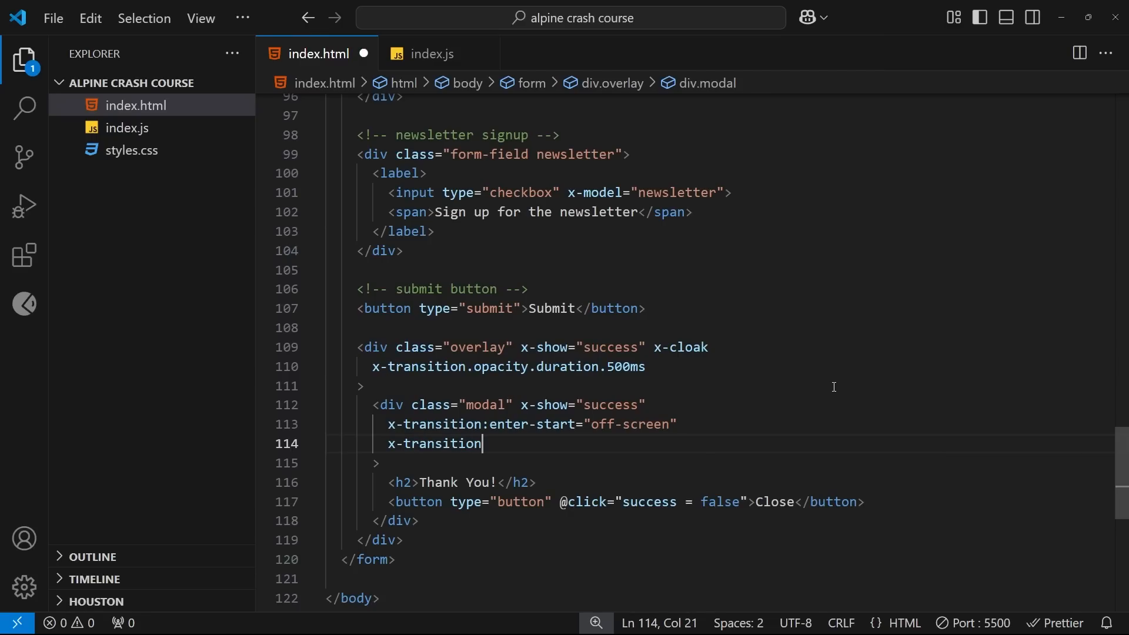
pyautogui.write(':')
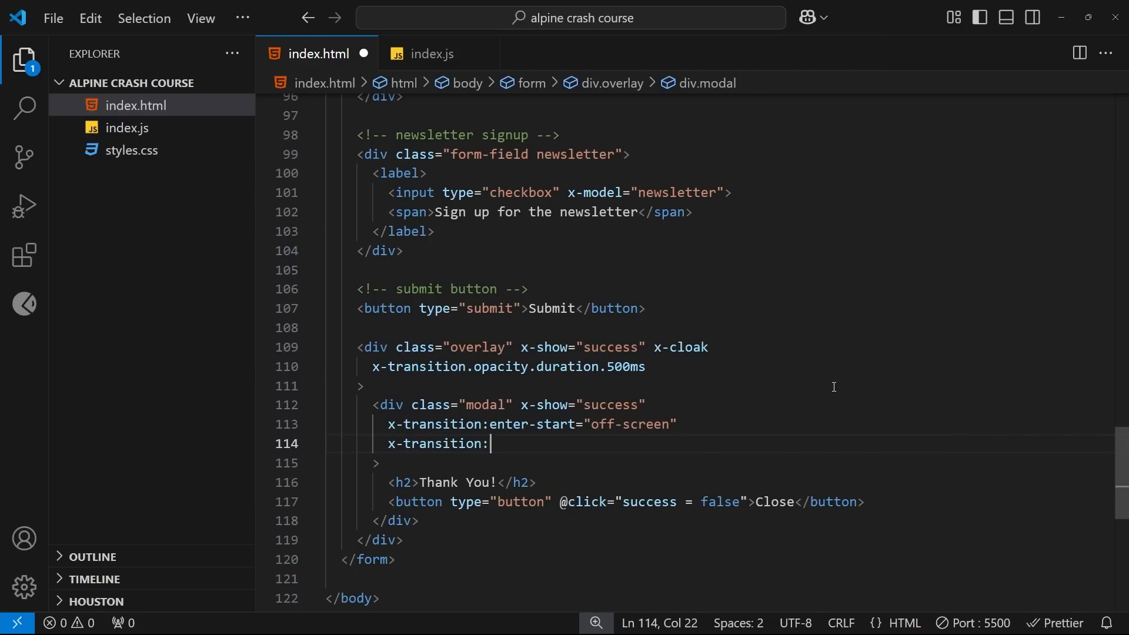
pyautogui.write('enter-en')
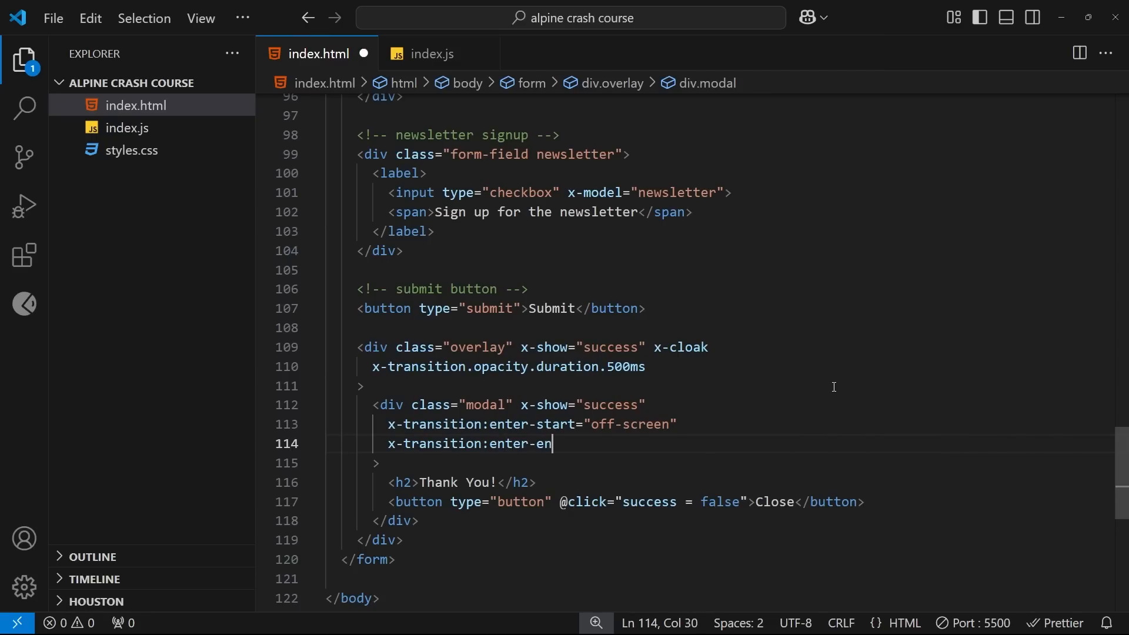
pyautogui.write('d=""')
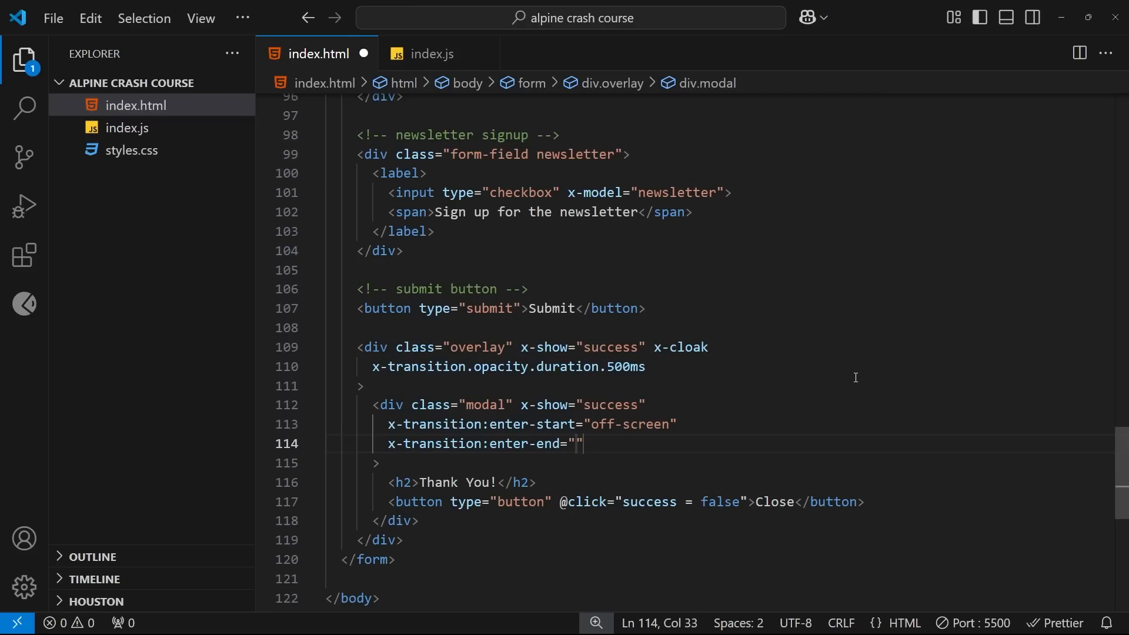
pyautogui.write('on-screen')
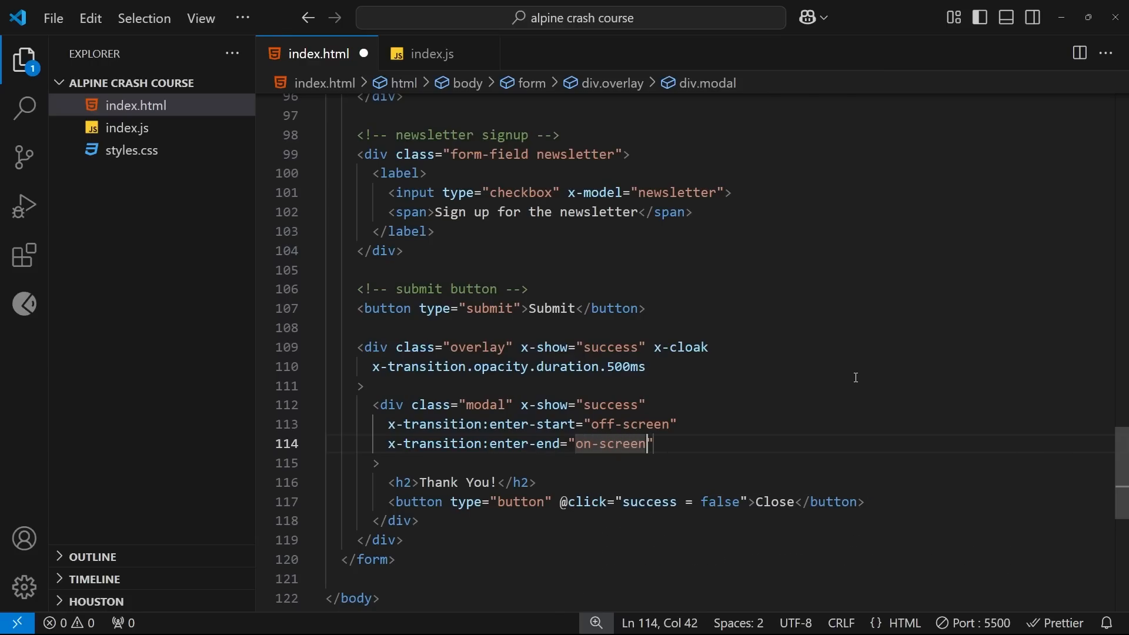
pyautogui.moveTo(648, 443); pyautogui.dragTo(677, 425)
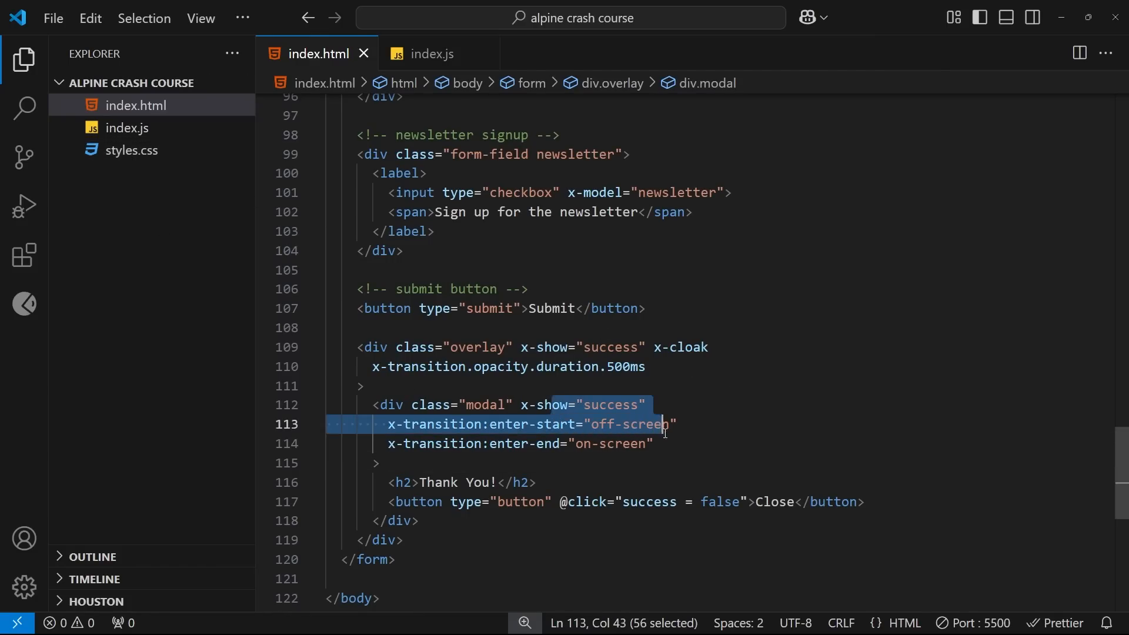
# Review styles.css's .modal, .on-screen and .off-screen rules, highlighting the transition timing values
pyautogui.click(137, 149)
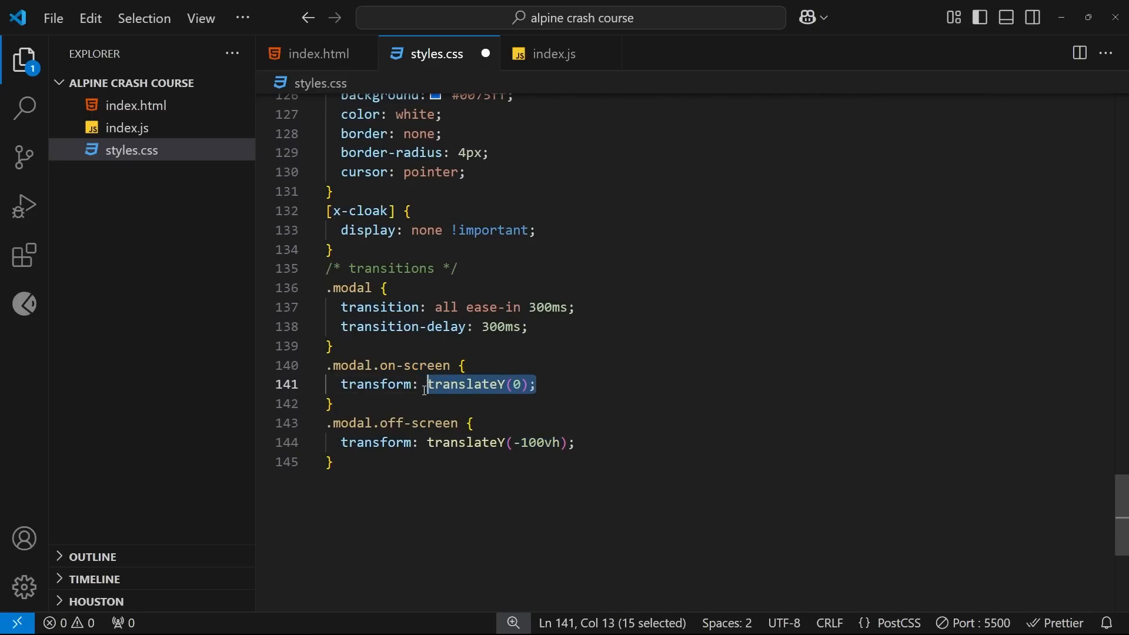
pyautogui.click(536, 384)
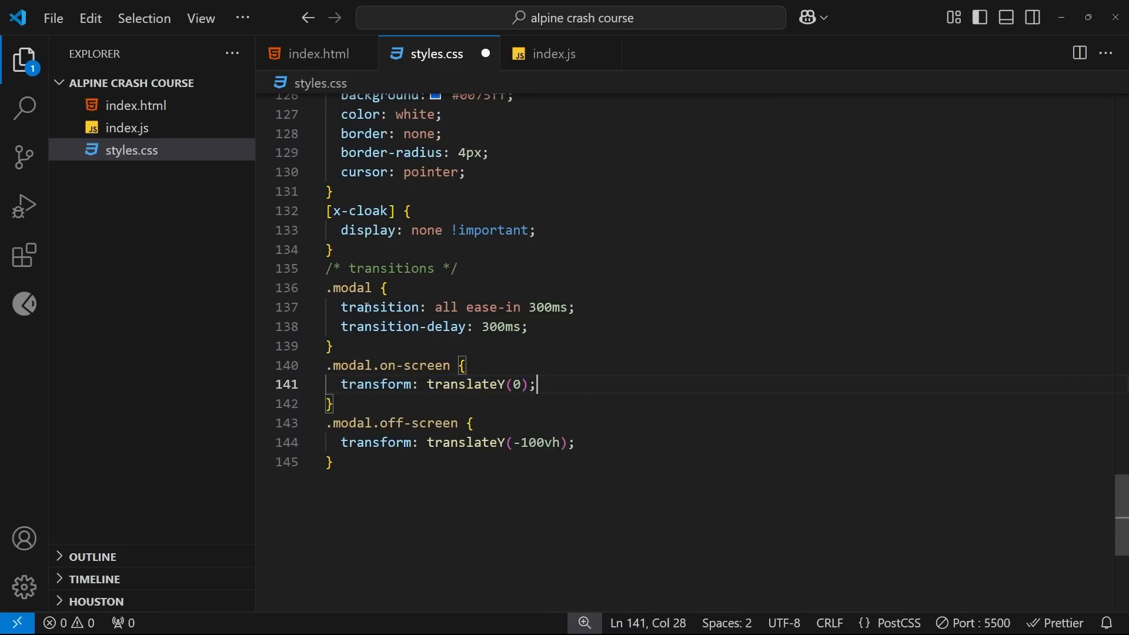
pyautogui.doubleClick(380, 306)
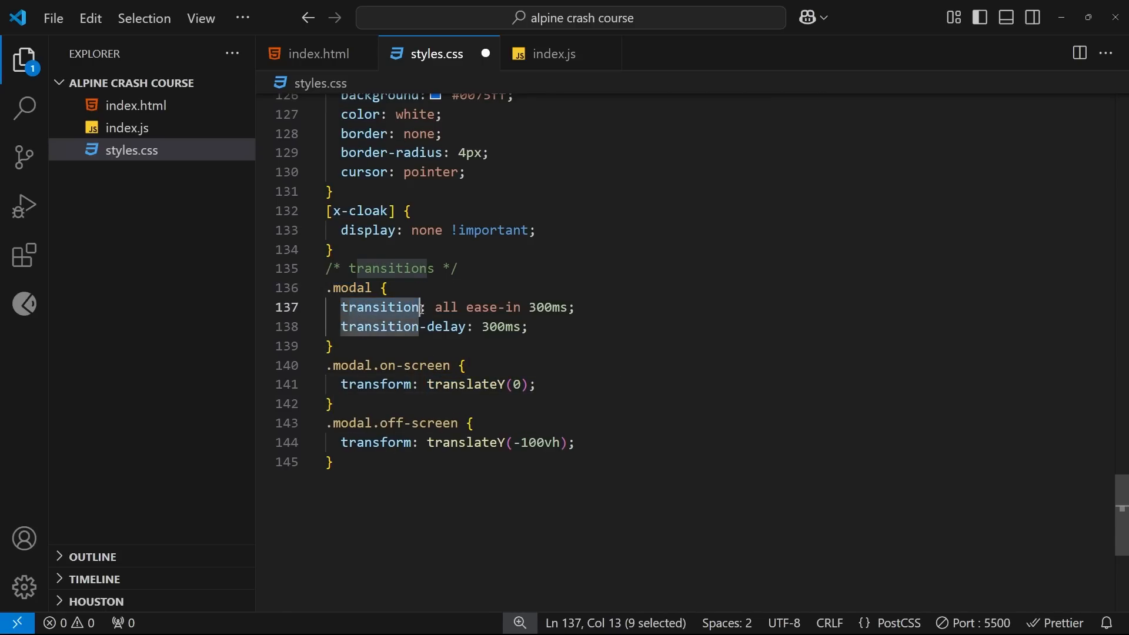
pyautogui.click(439, 306)
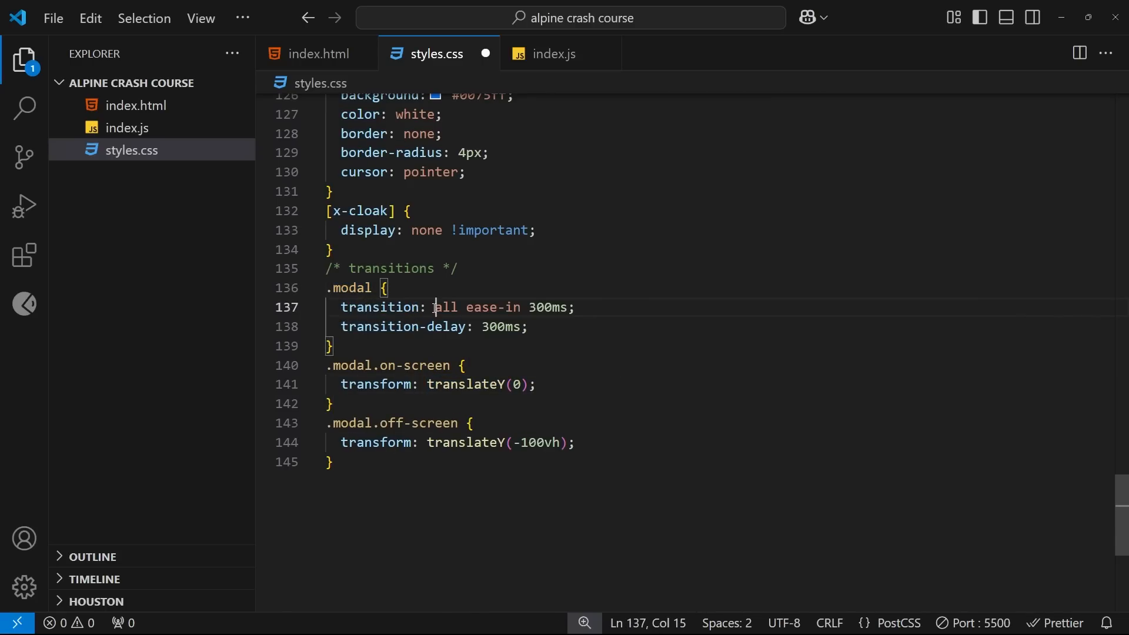
pyautogui.moveTo(435, 307); pyautogui.dragTo(575, 307)
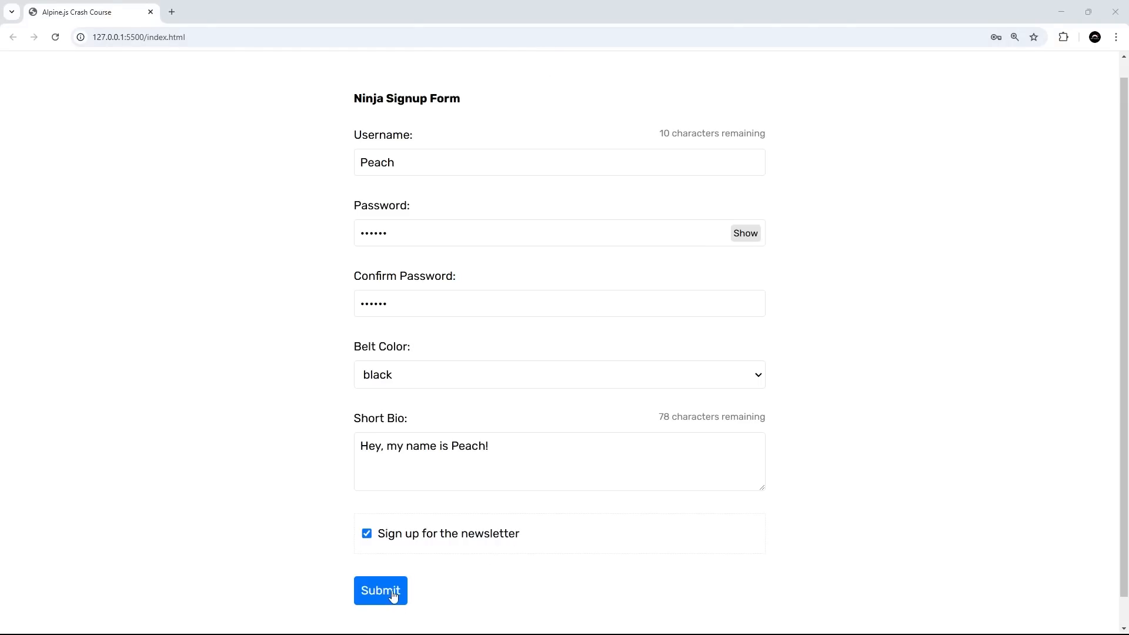
# Submit Peach's signup to watch the modal slide in, then close the Thank You message
pyautogui.click(379, 590)
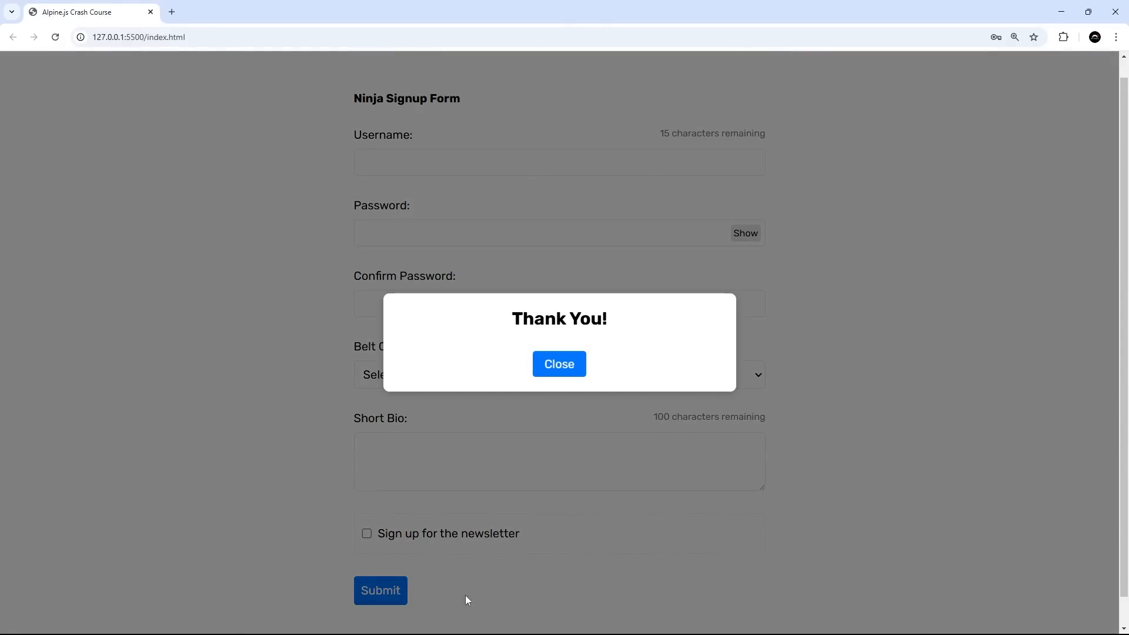
pyautogui.moveTo(537, 401)
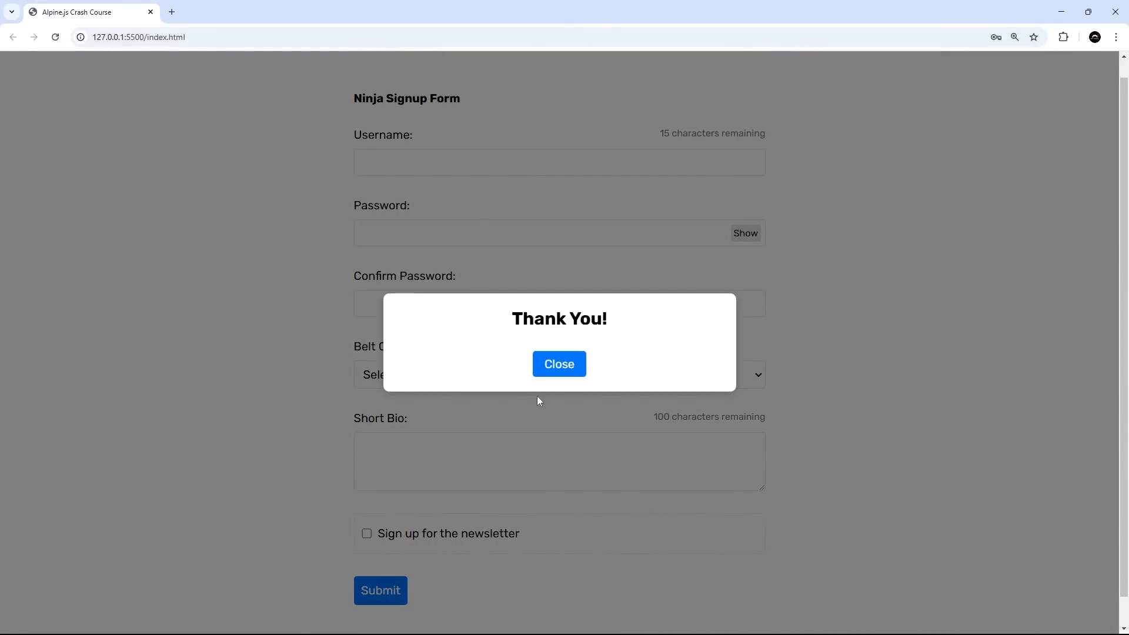
pyautogui.click(558, 363)
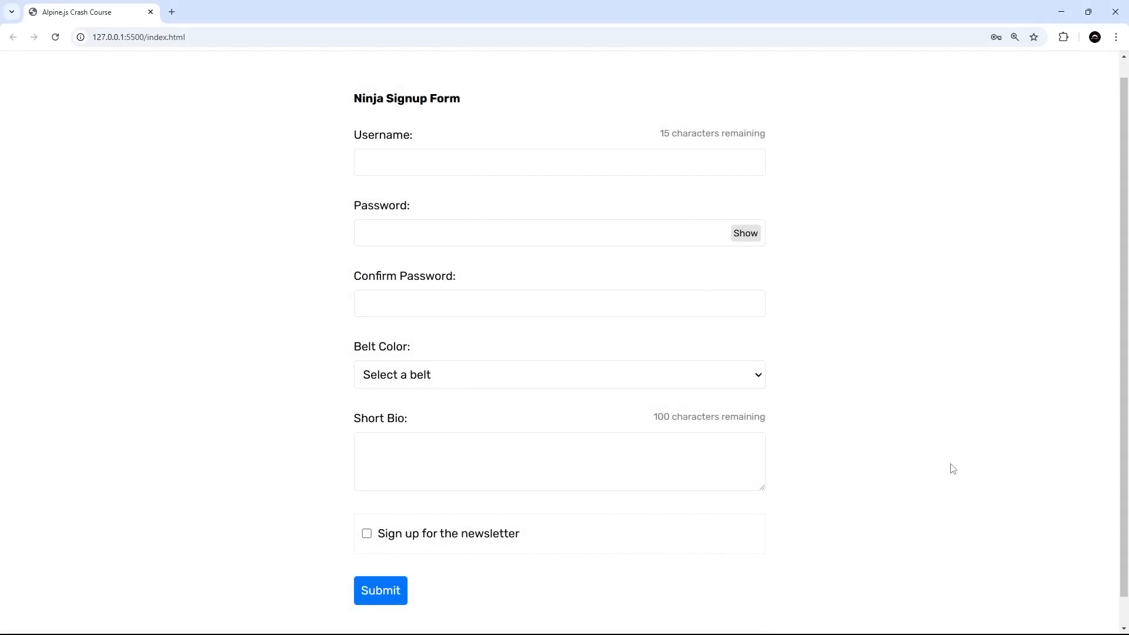